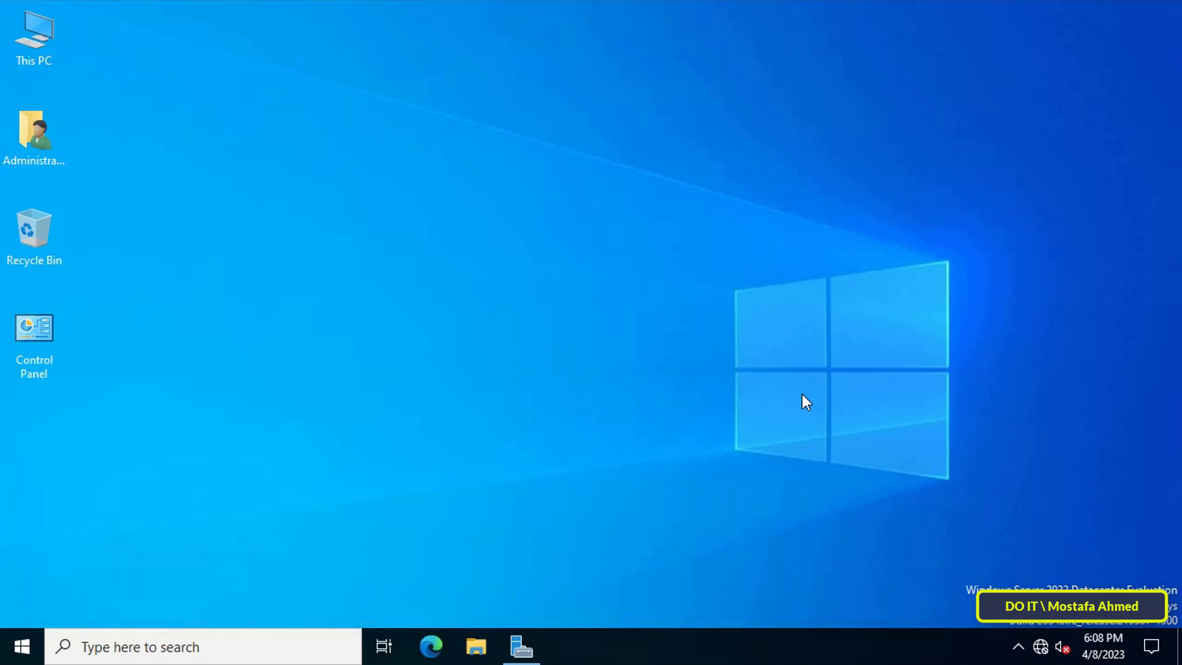
# Bring up Server Manager and show its administrative Tools menu
pyautogui.click(522, 647)
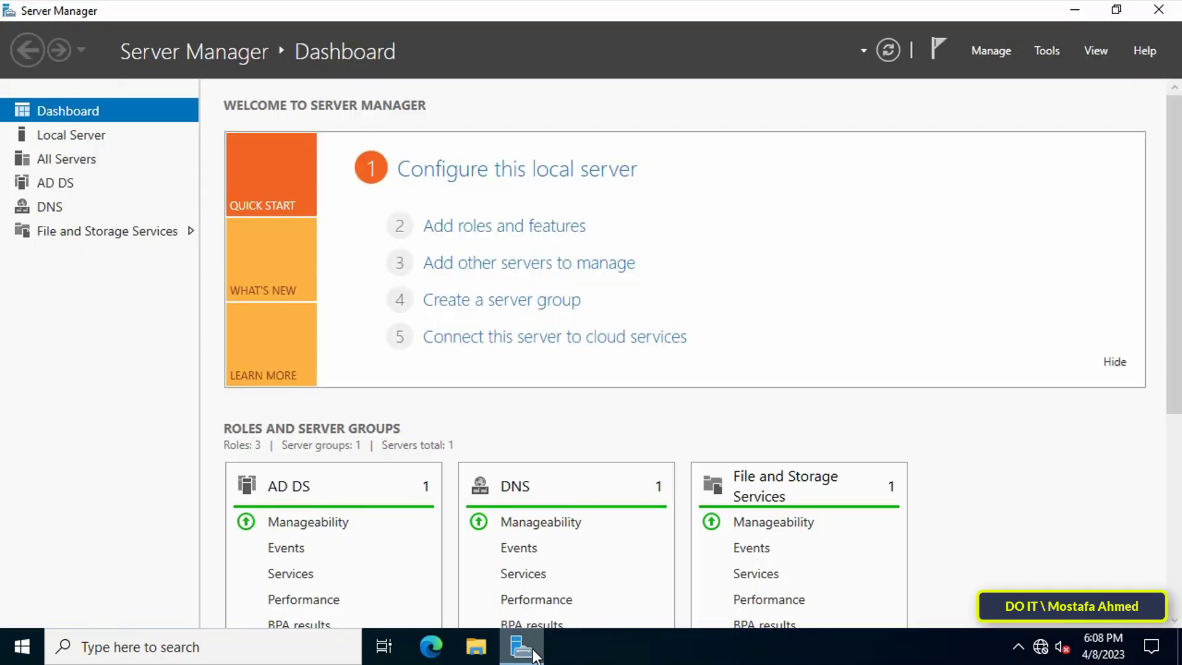
pyautogui.moveTo(1047, 196)
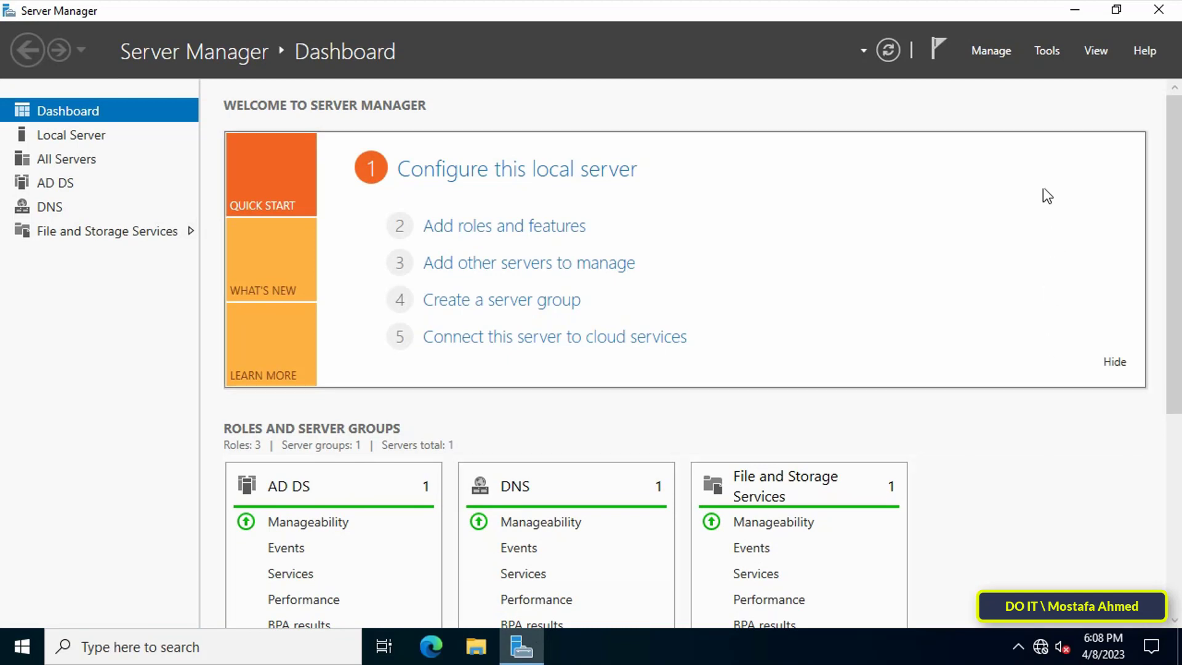
pyautogui.click(1047, 51)
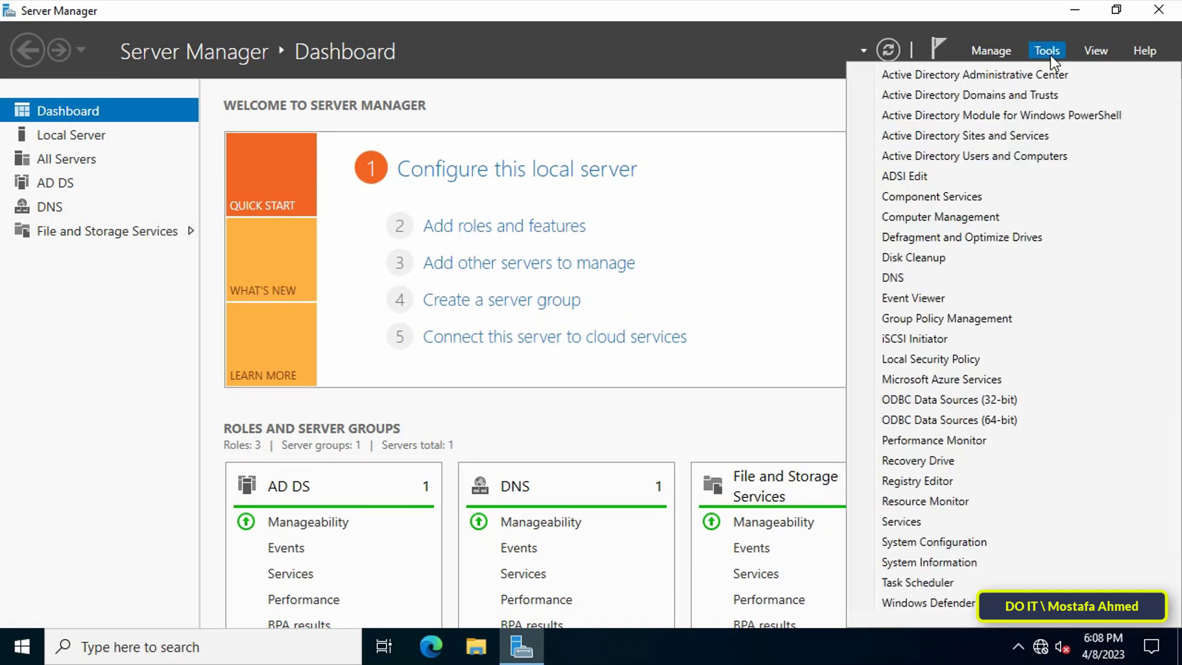
pyautogui.moveTo(948, 318)
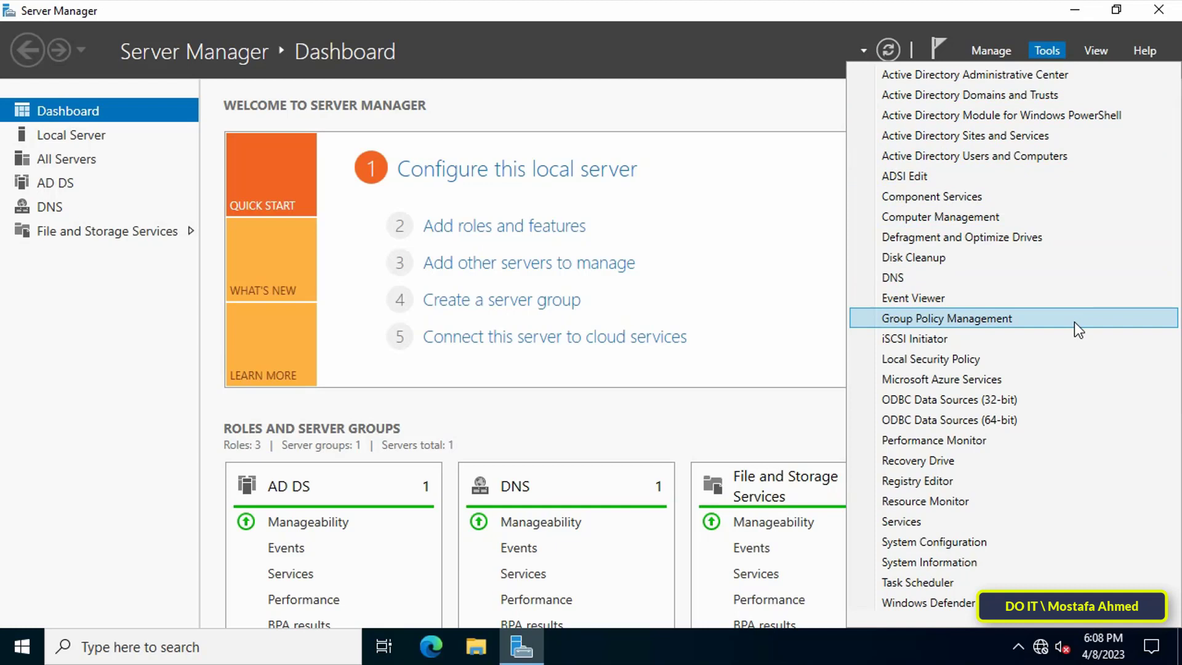
# In Group Policy Management, reach Group Policy Objects under the DOIT.COM domain
pyautogui.click(948, 318)
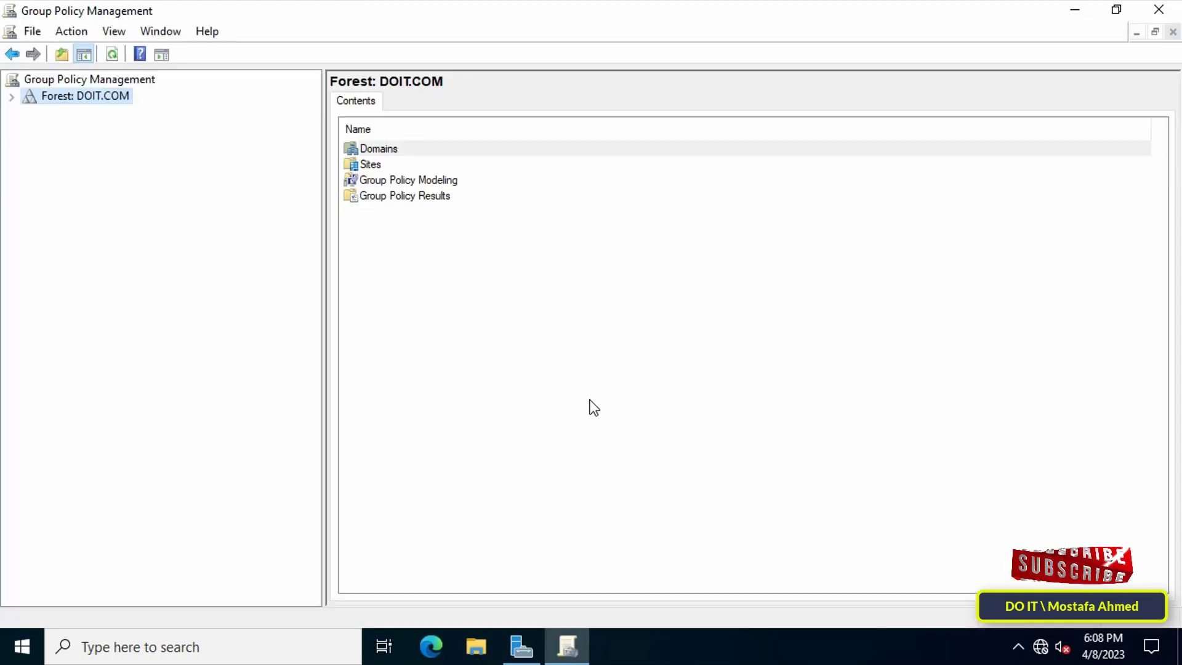
pyautogui.moveTo(159, 197)
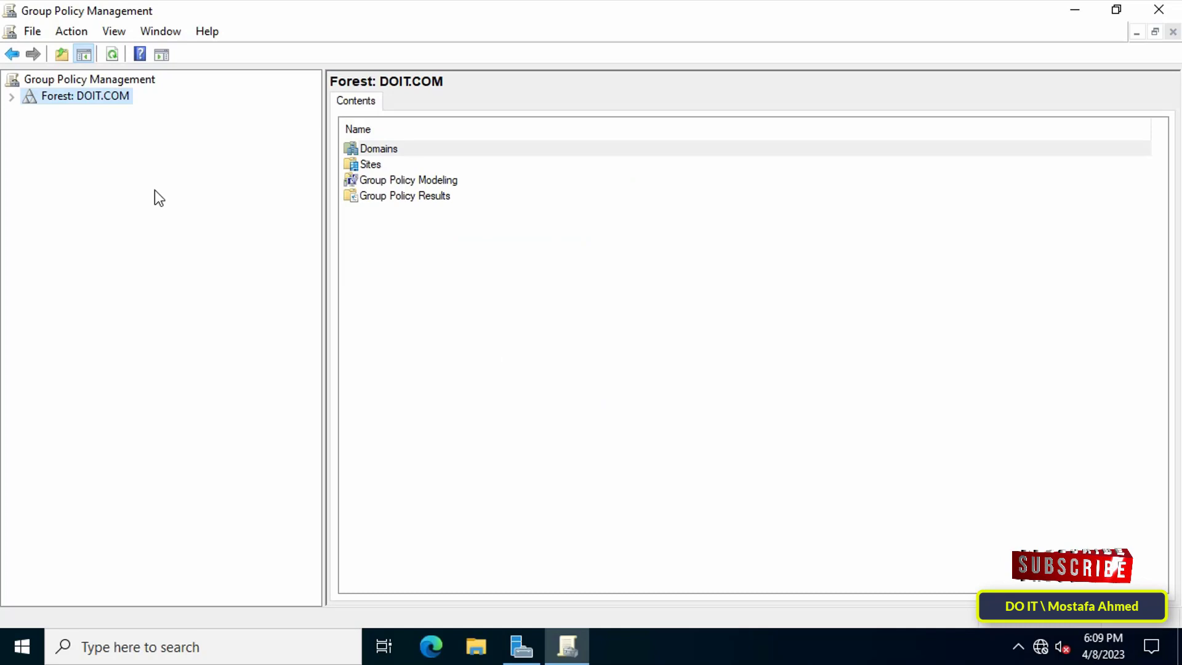
pyautogui.click(12, 96)
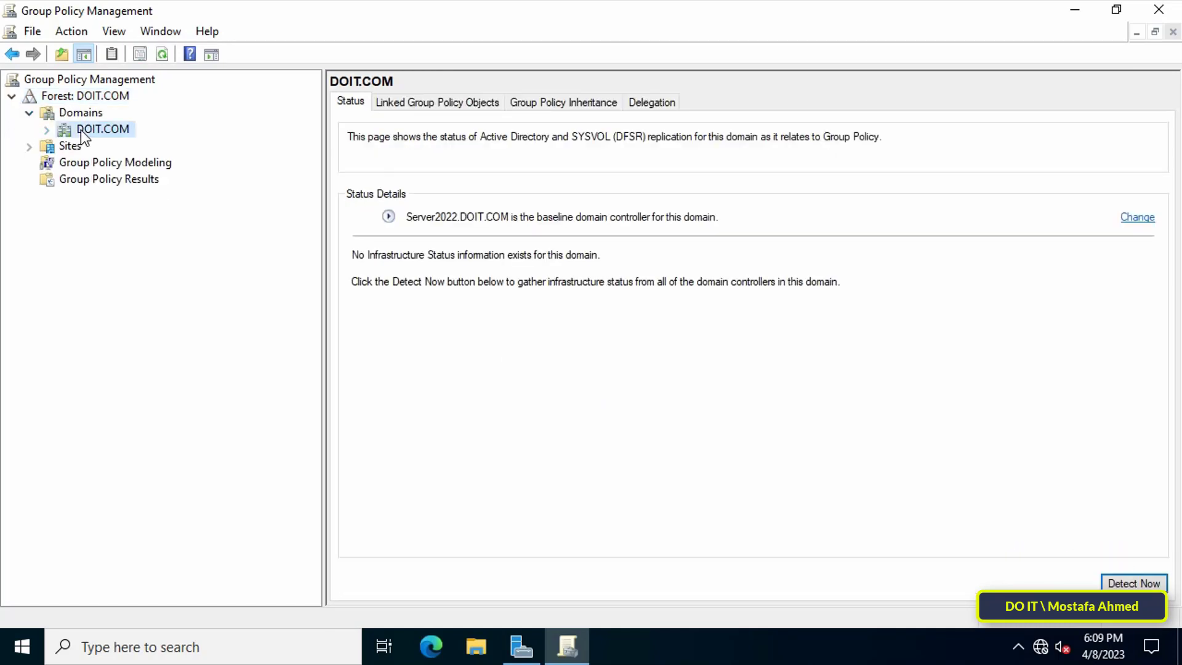
pyautogui.click(46, 130)
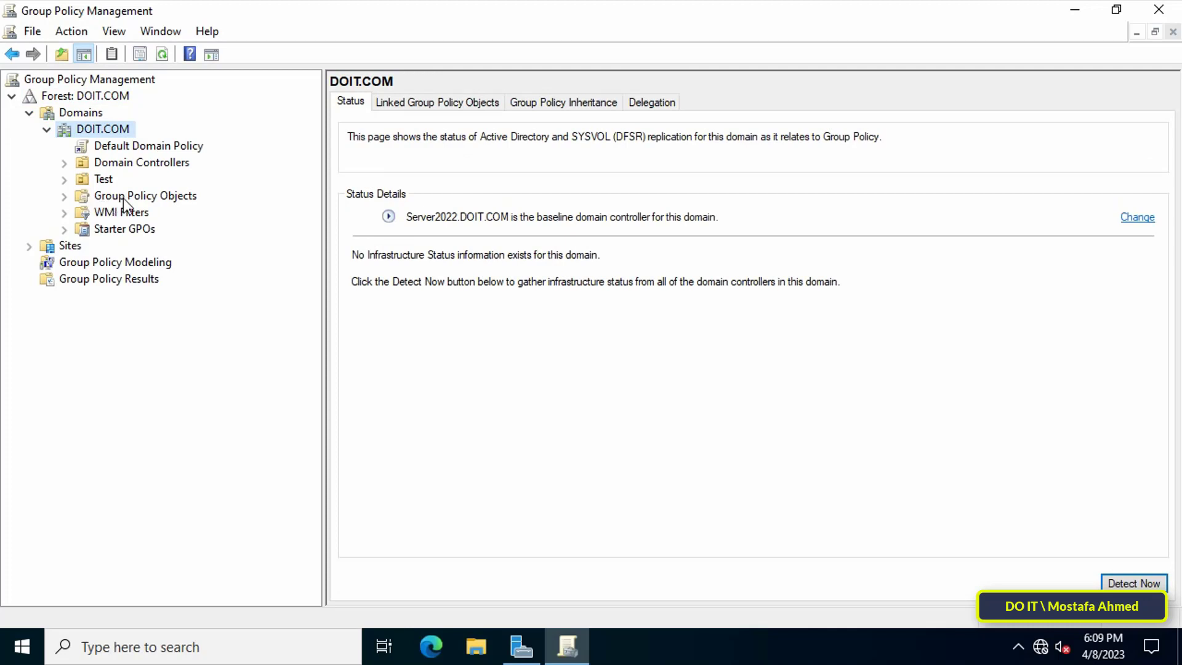
pyautogui.rightClick(146, 196)
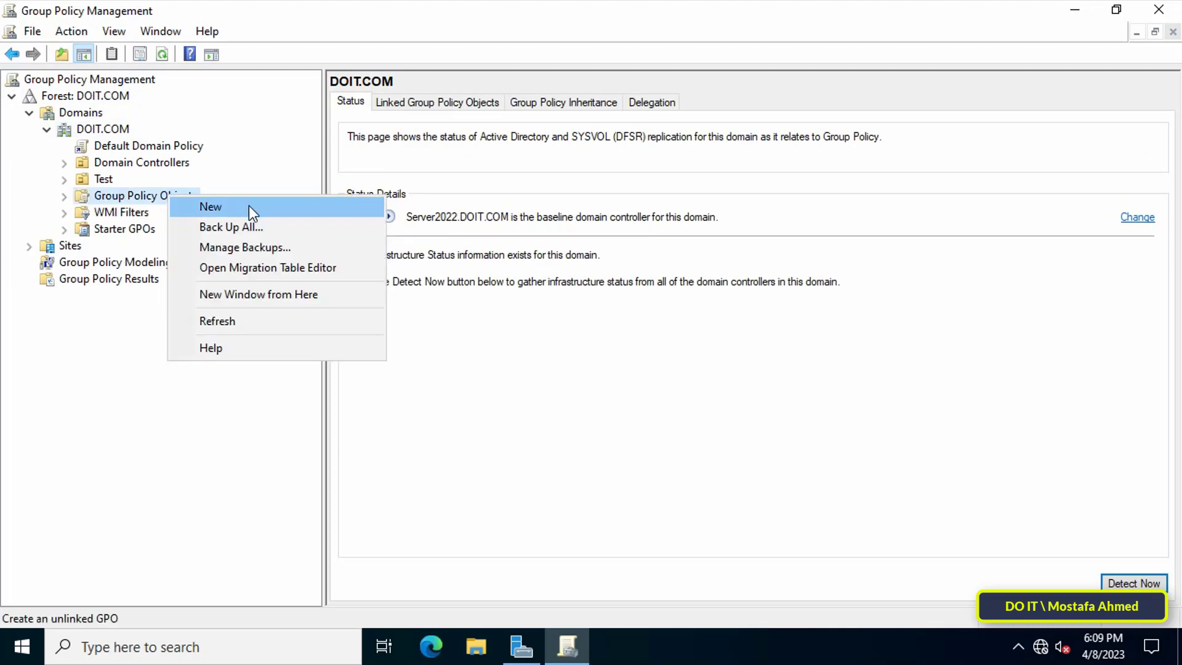
pyautogui.moveTo(306, 213)
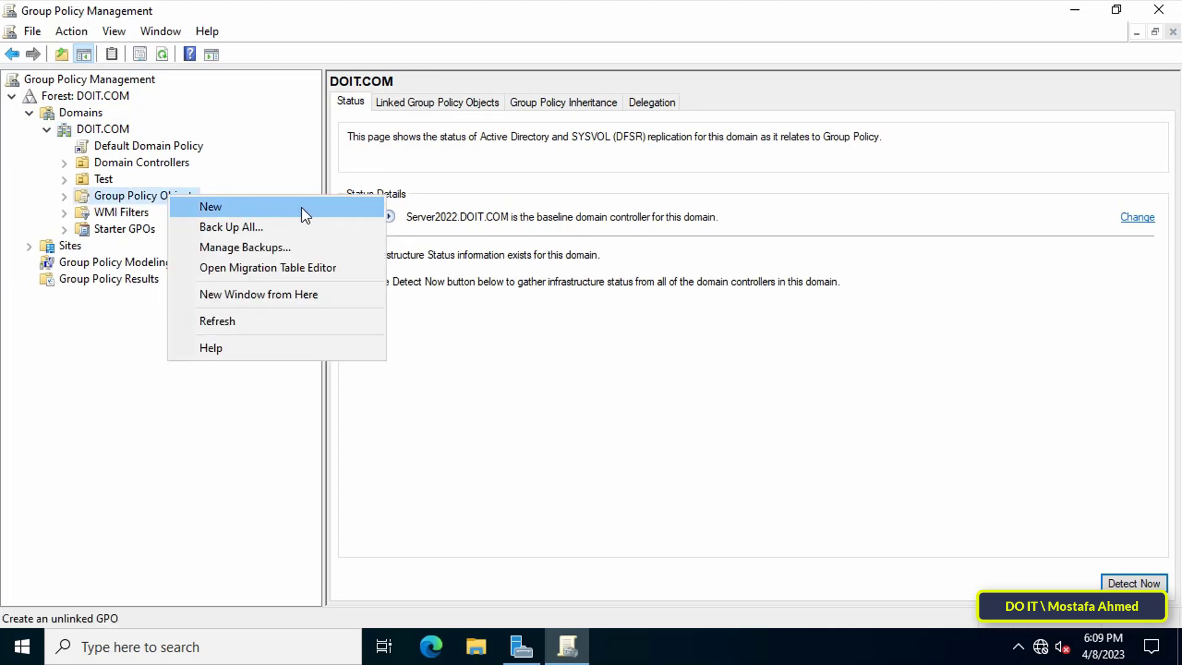
# Create a new GPO named 'Disable Windows Difender Notifications'
pyautogui.click(211, 207)
pyautogui.write('Disable Windo')
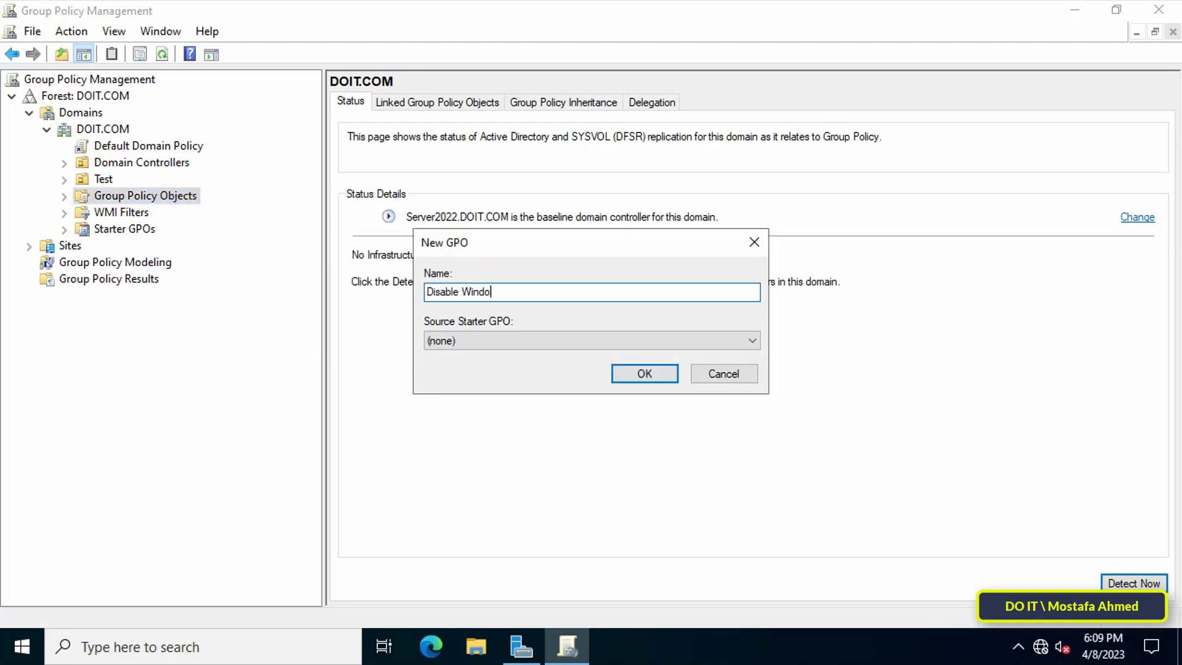
pyautogui.write('ws Difender')
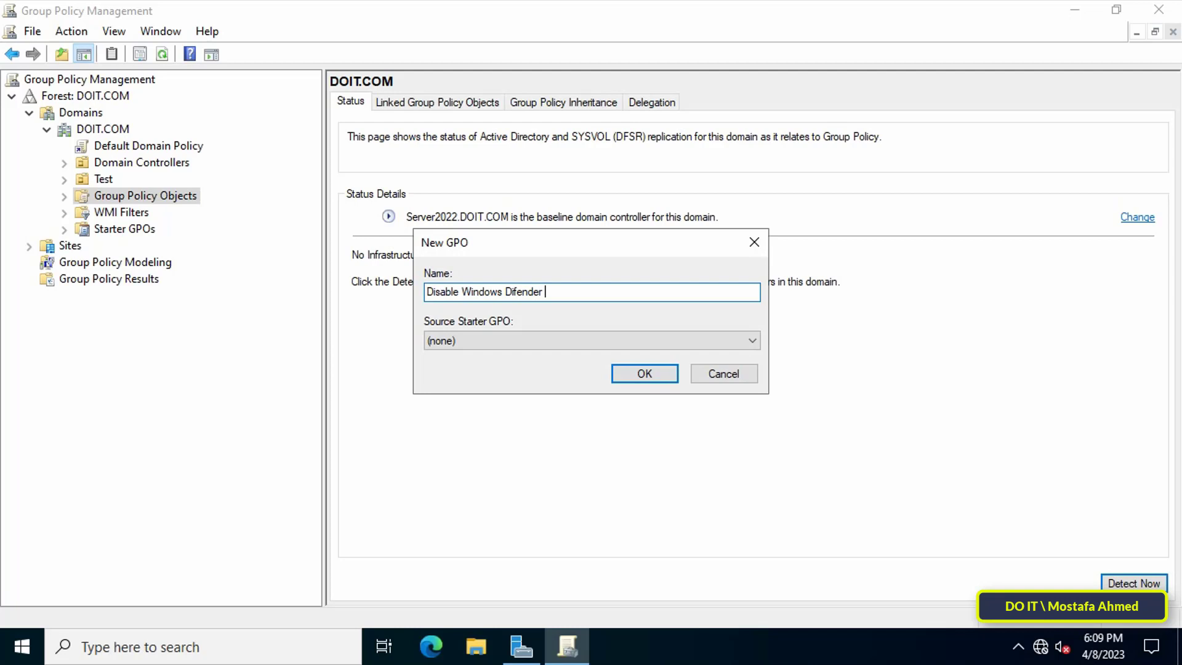
pyautogui.write('Notifications')
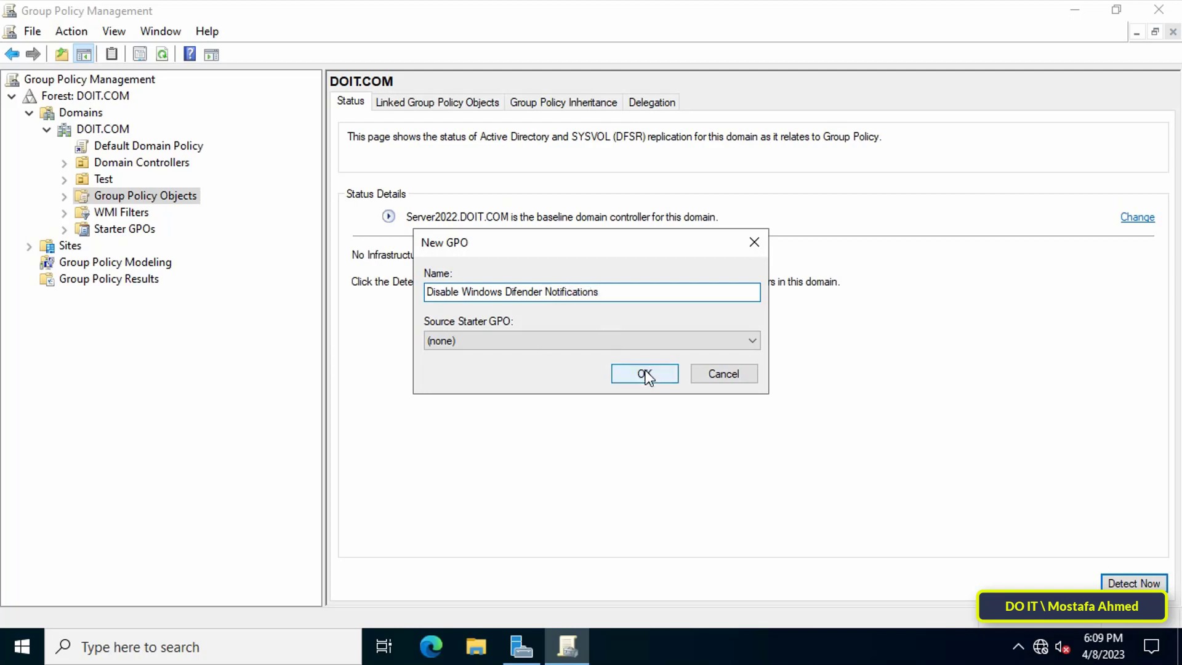
pyautogui.click(644, 374)
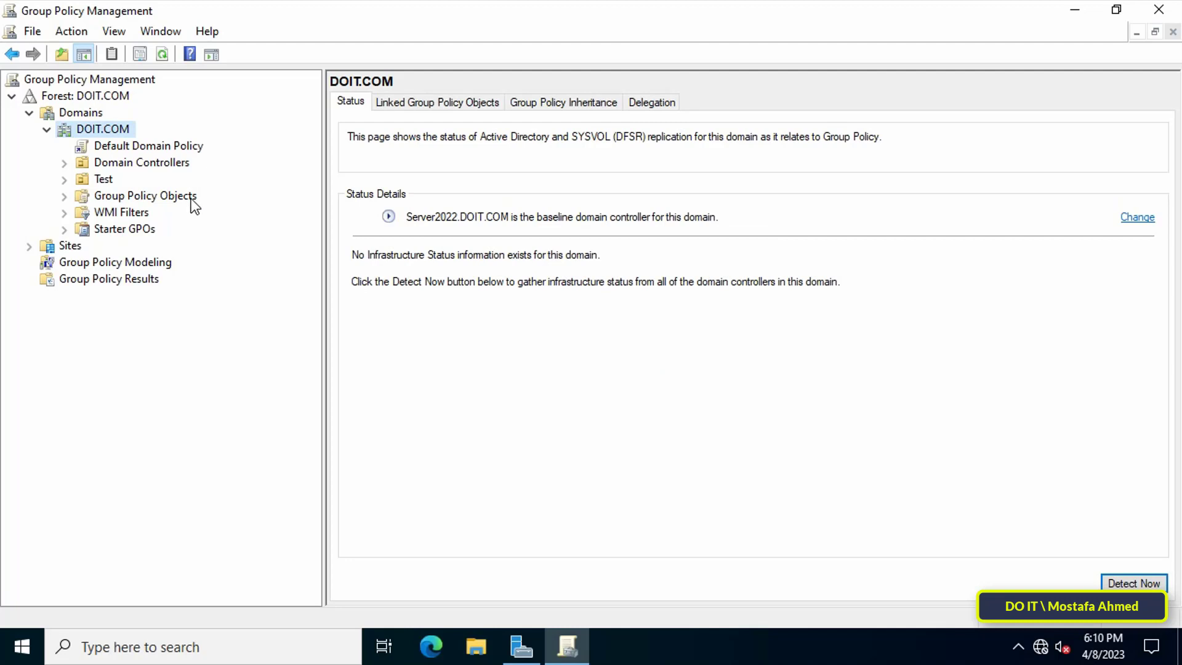
# Bring the new Disable Windows Difender Notifications GPO into the policy editor
pyautogui.click(146, 196)
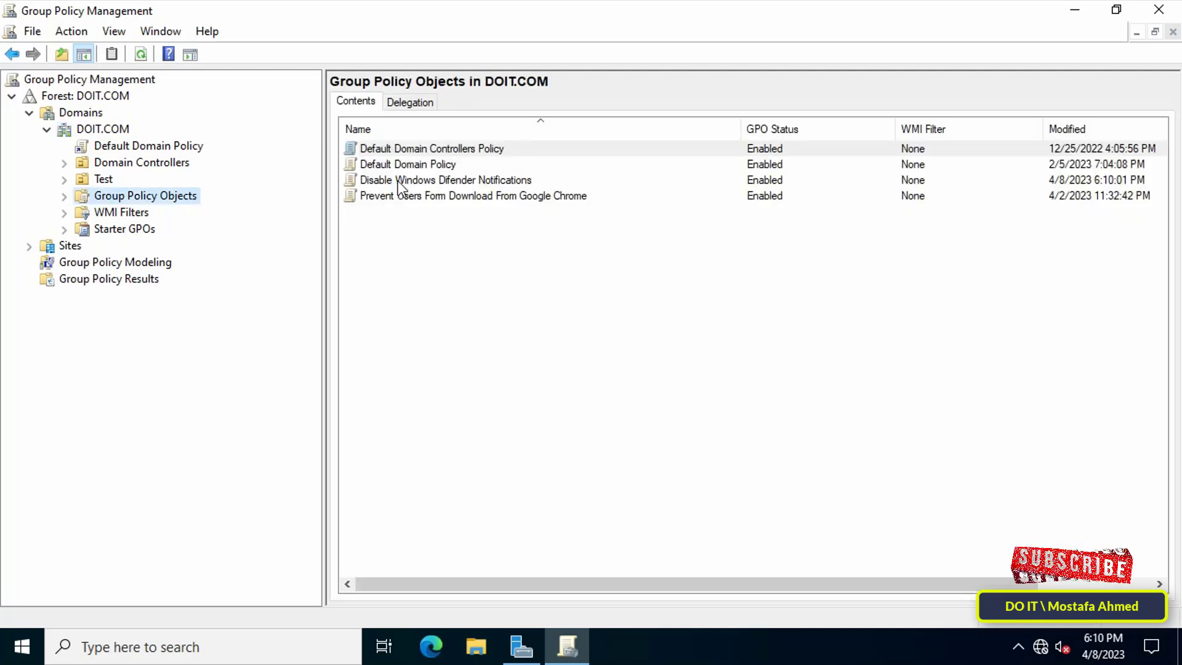
pyautogui.click(444, 179)
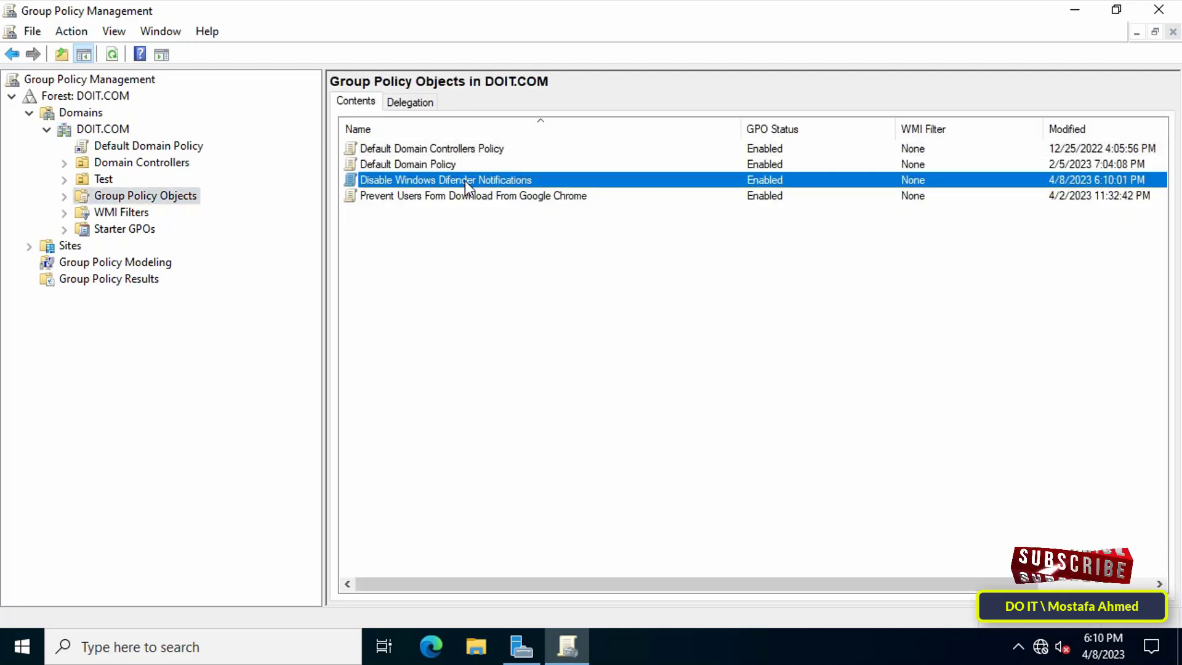
pyautogui.rightClick(445, 180)
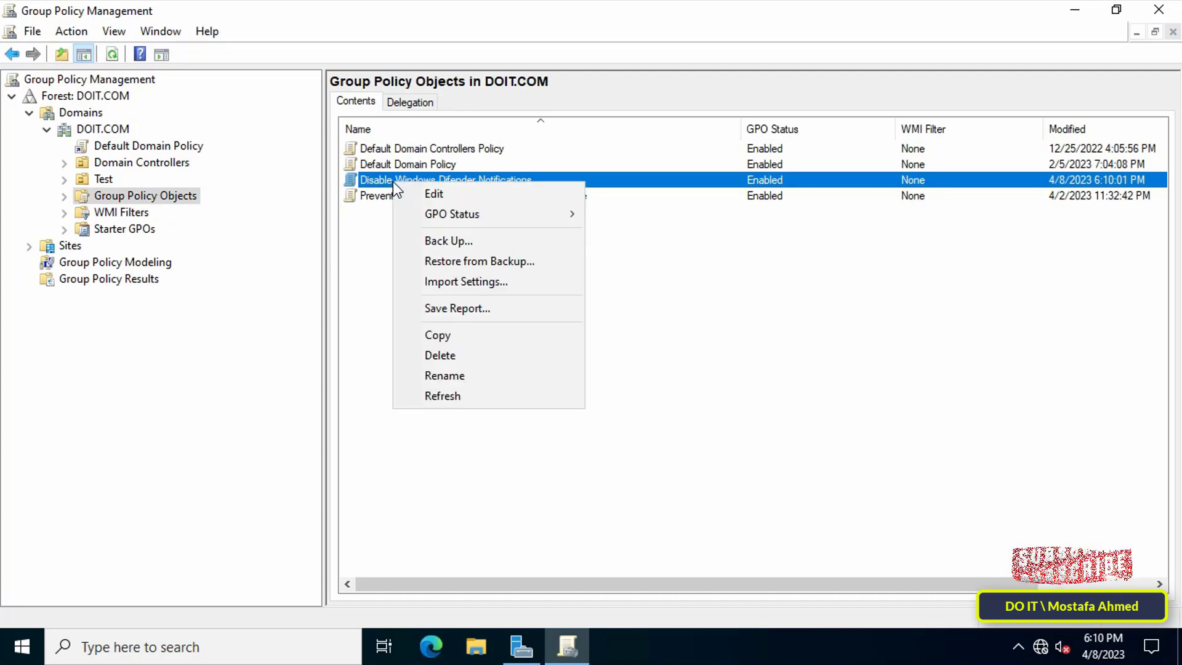
pyautogui.moveTo(566, 206)
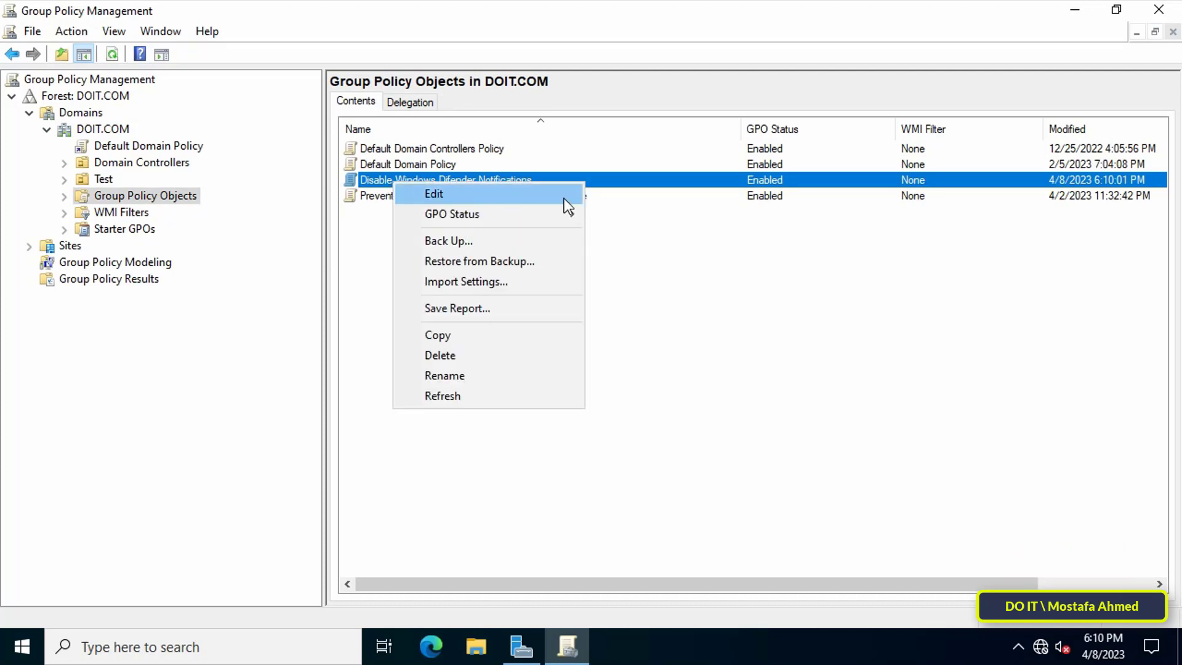
pyautogui.click(433, 193)
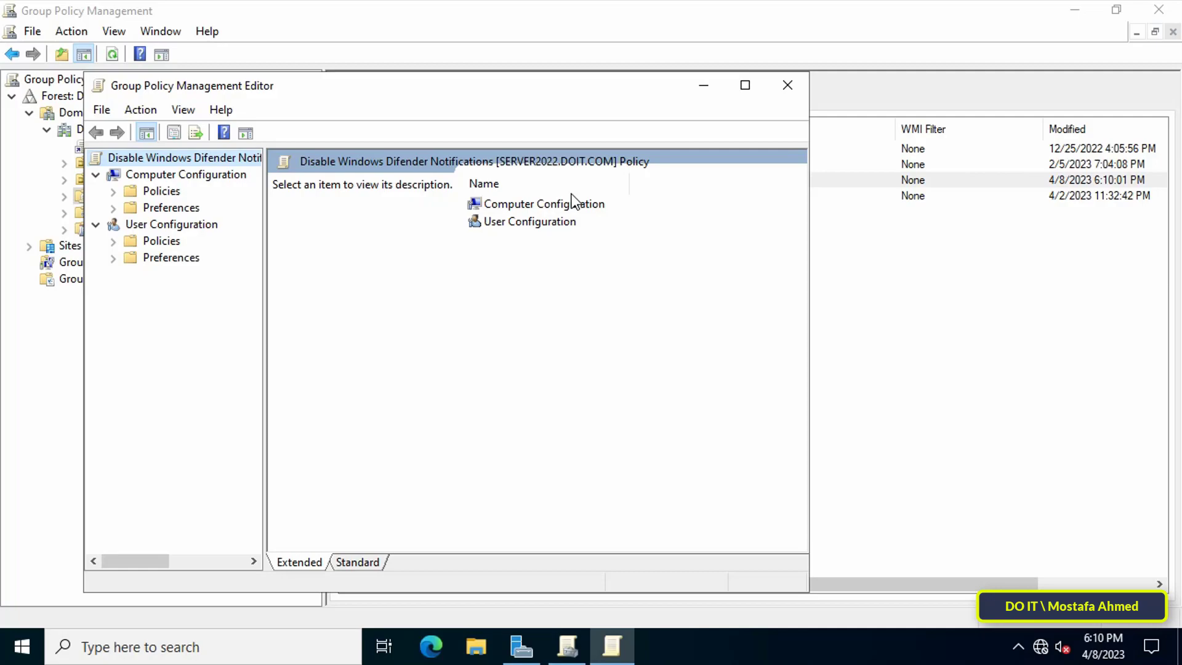
# Navigate to Microsoft Defender Antivirus Client Interface settings and select Suppress all notifications
pyautogui.click(744, 85)
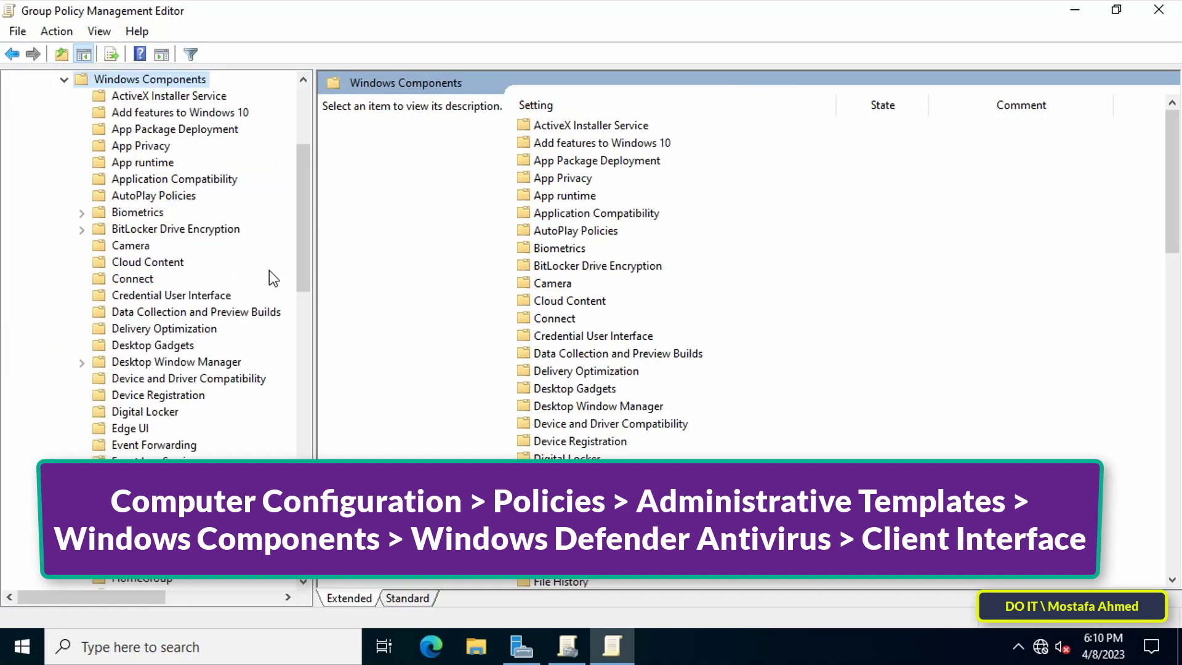
pyautogui.scroll(-3)
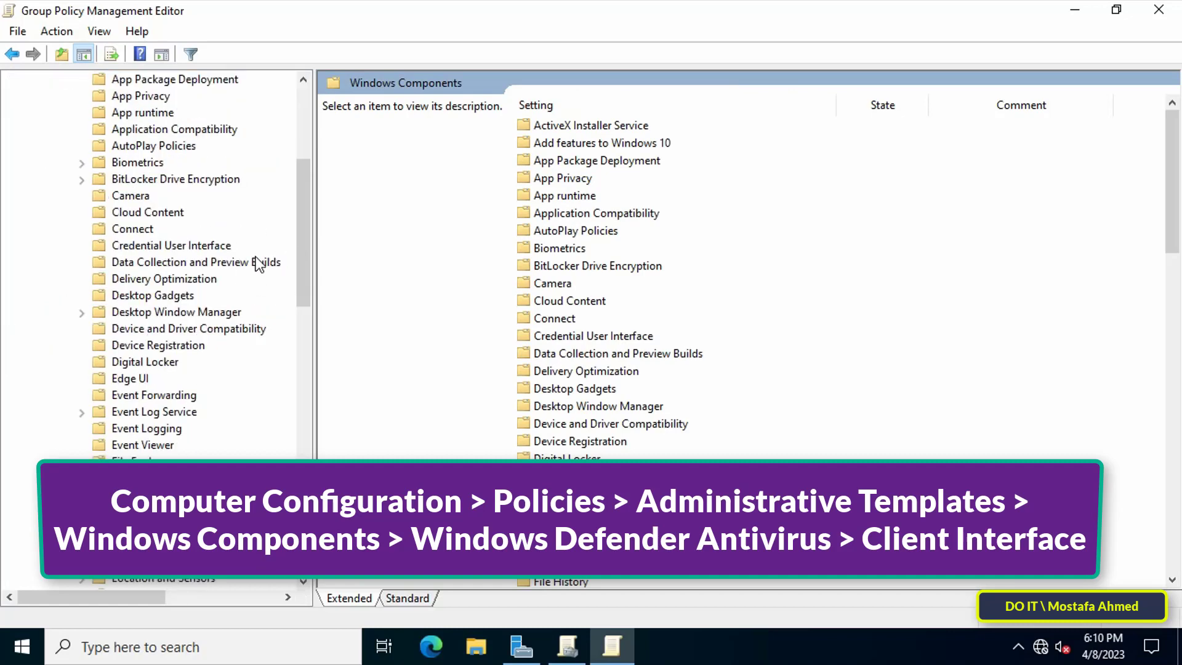
pyautogui.scroll(-3)
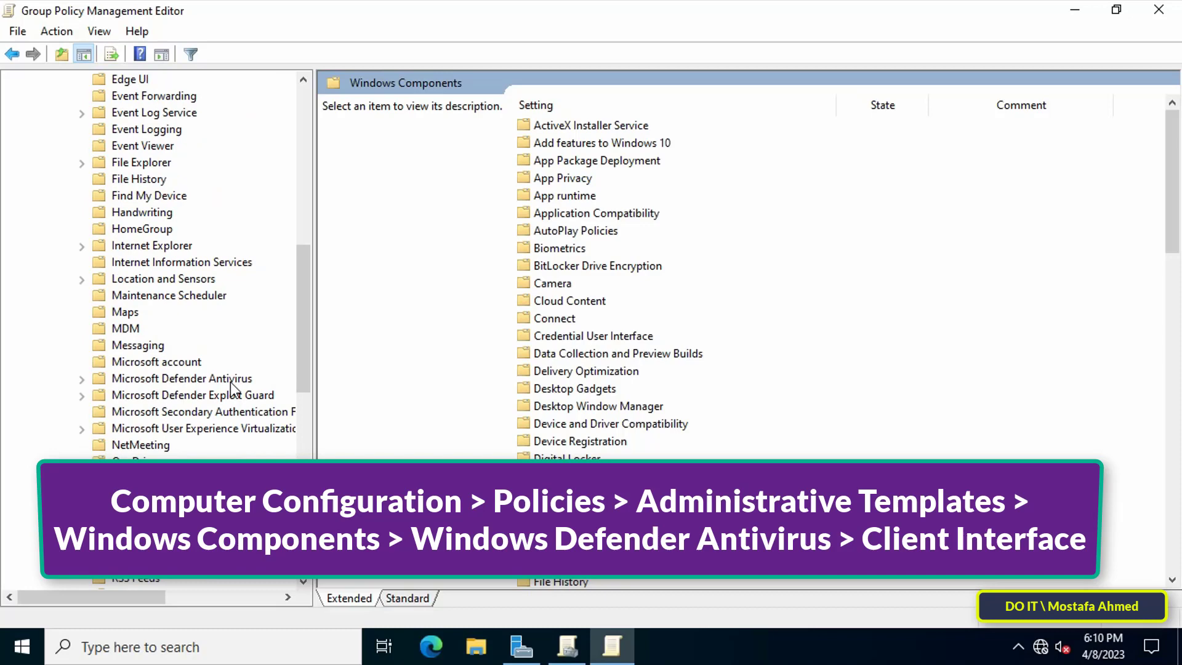
pyautogui.click(182, 378)
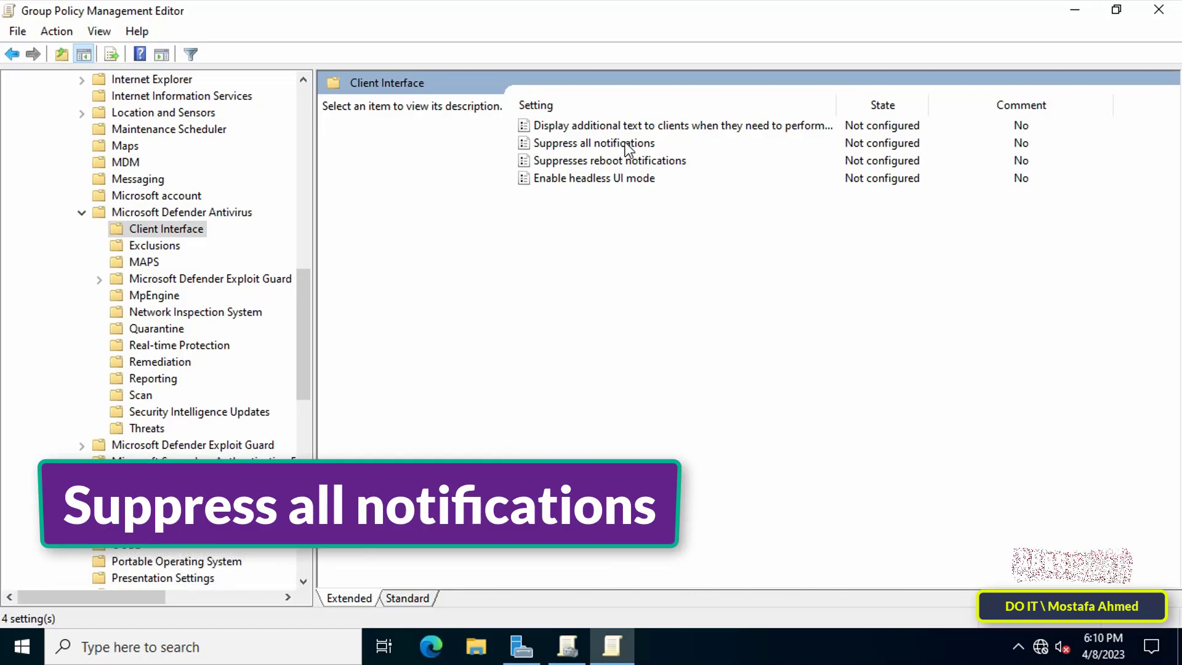
pyautogui.click(594, 142)
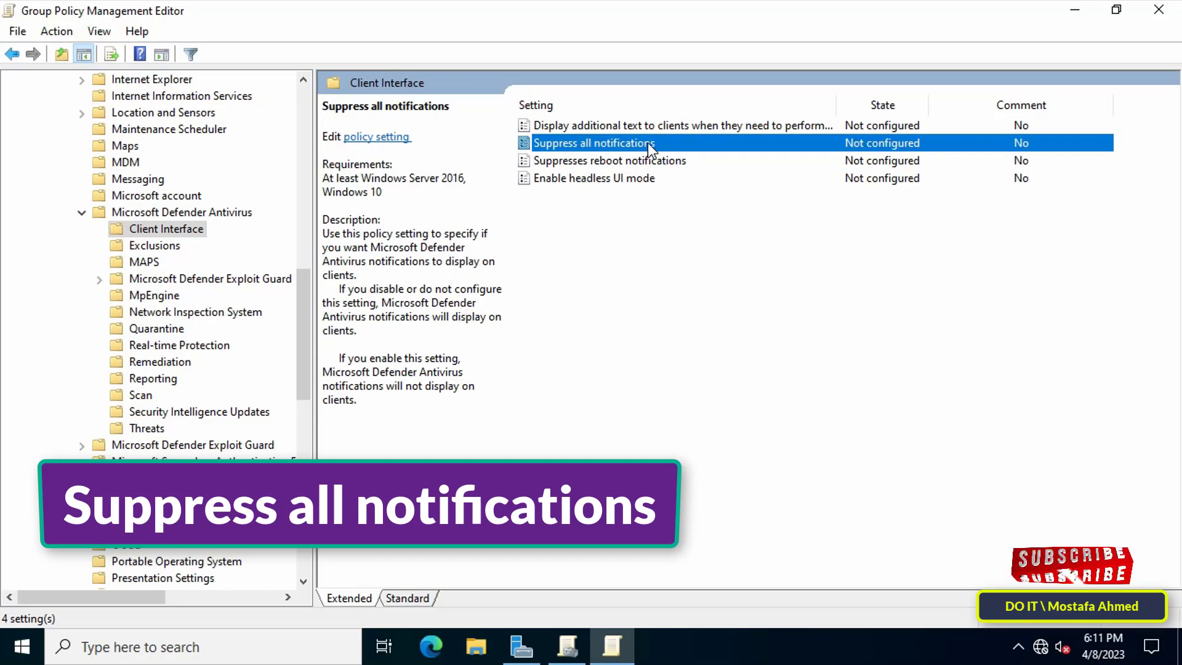
# Set the Suppress all notifications policy to Enabled and apply it
pyautogui.doubleClick(594, 143)
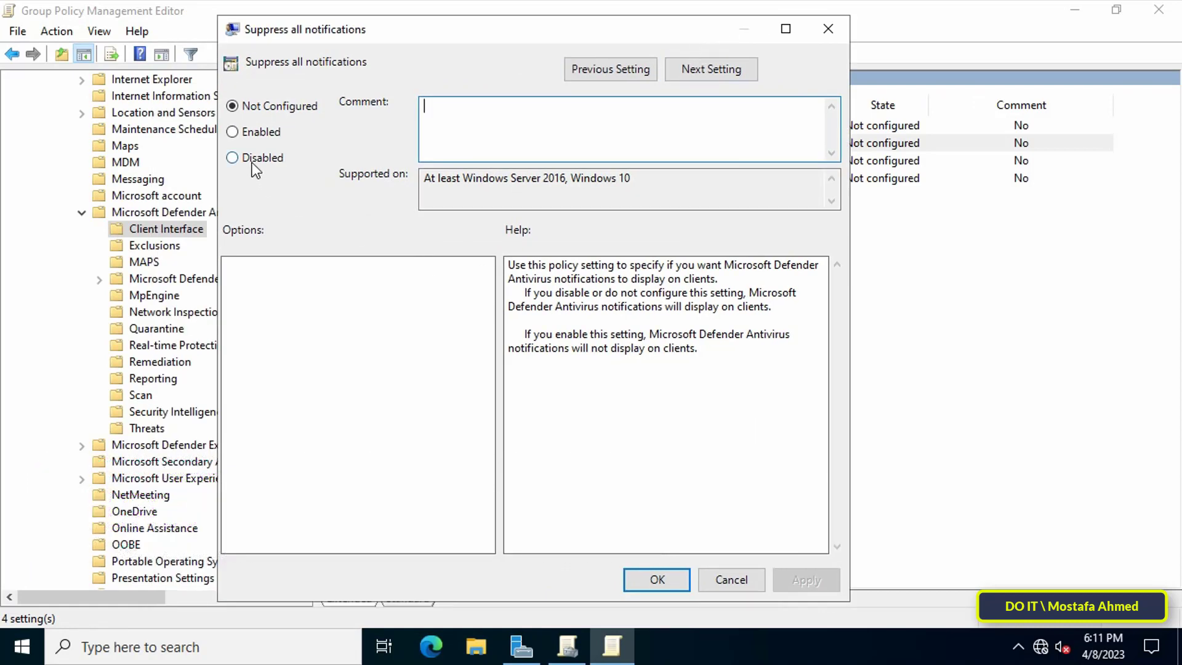
pyautogui.click(233, 132)
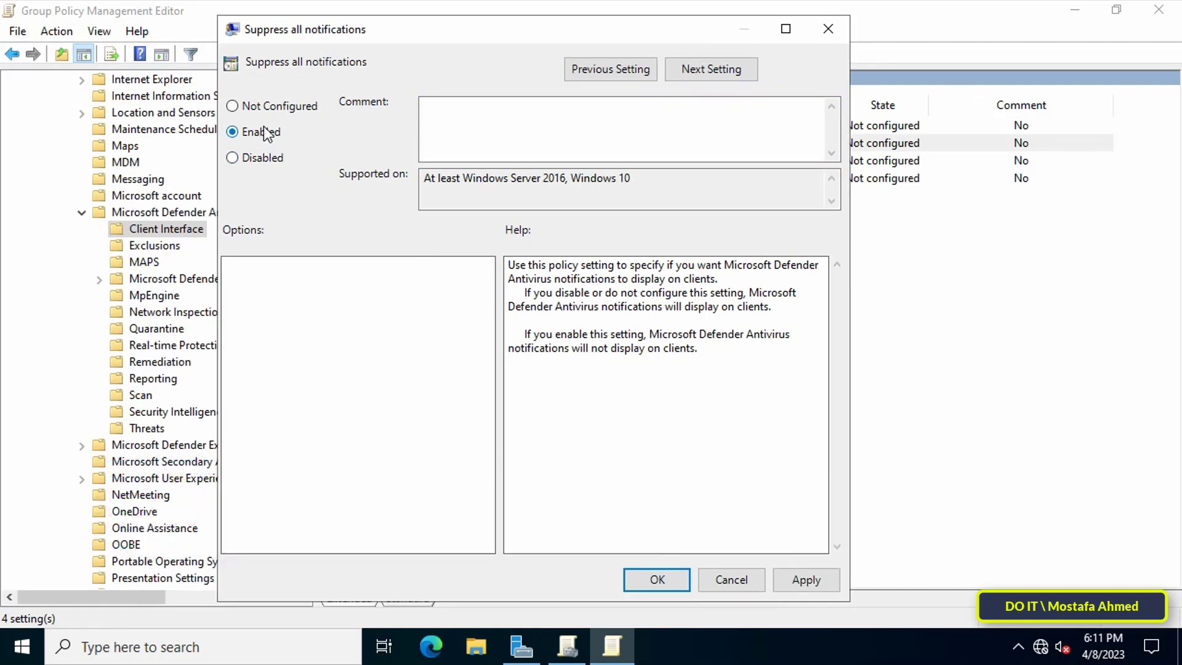
pyautogui.click(805, 580)
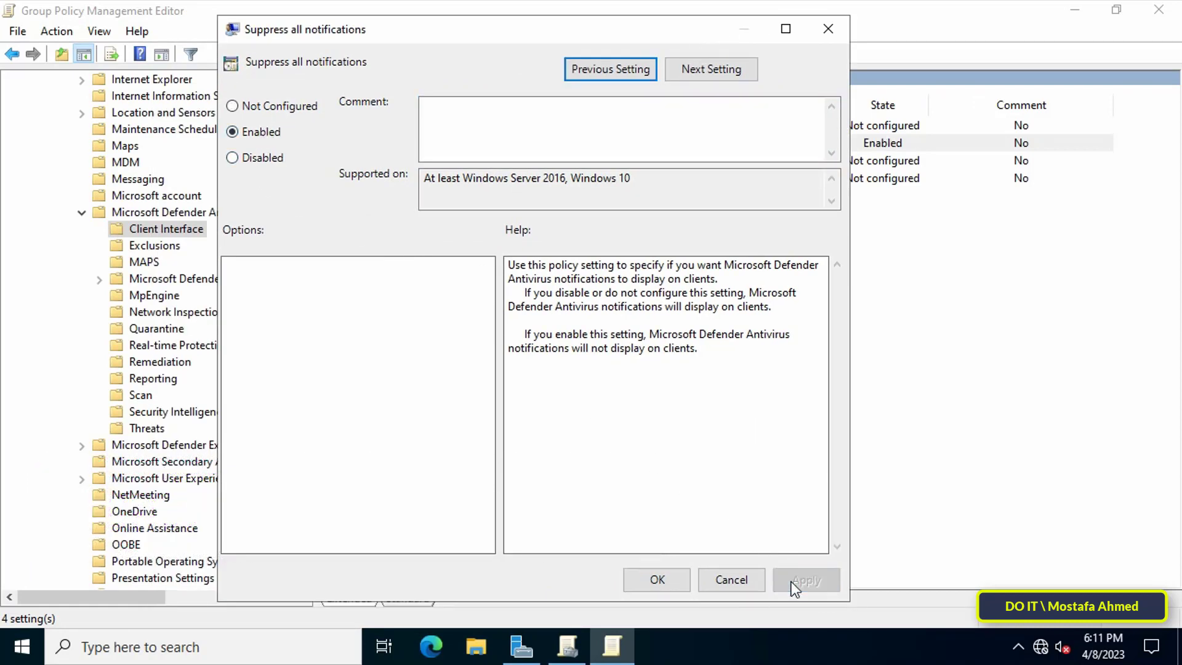
pyautogui.click(805, 580)
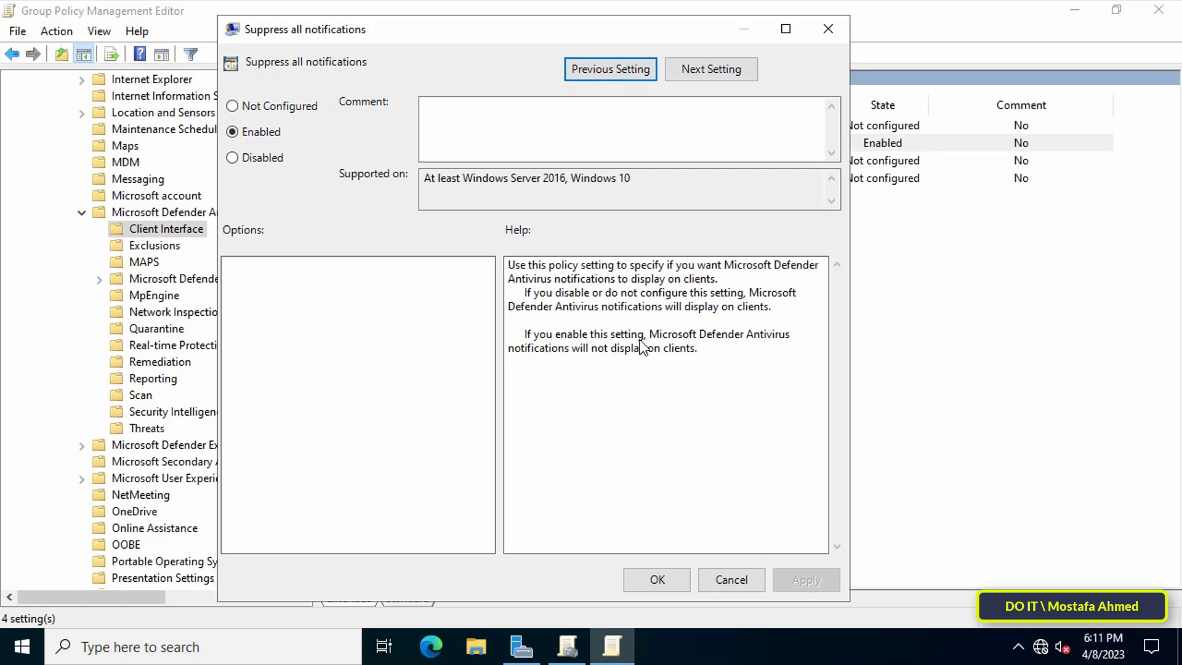
pyautogui.moveTo(534, 362)
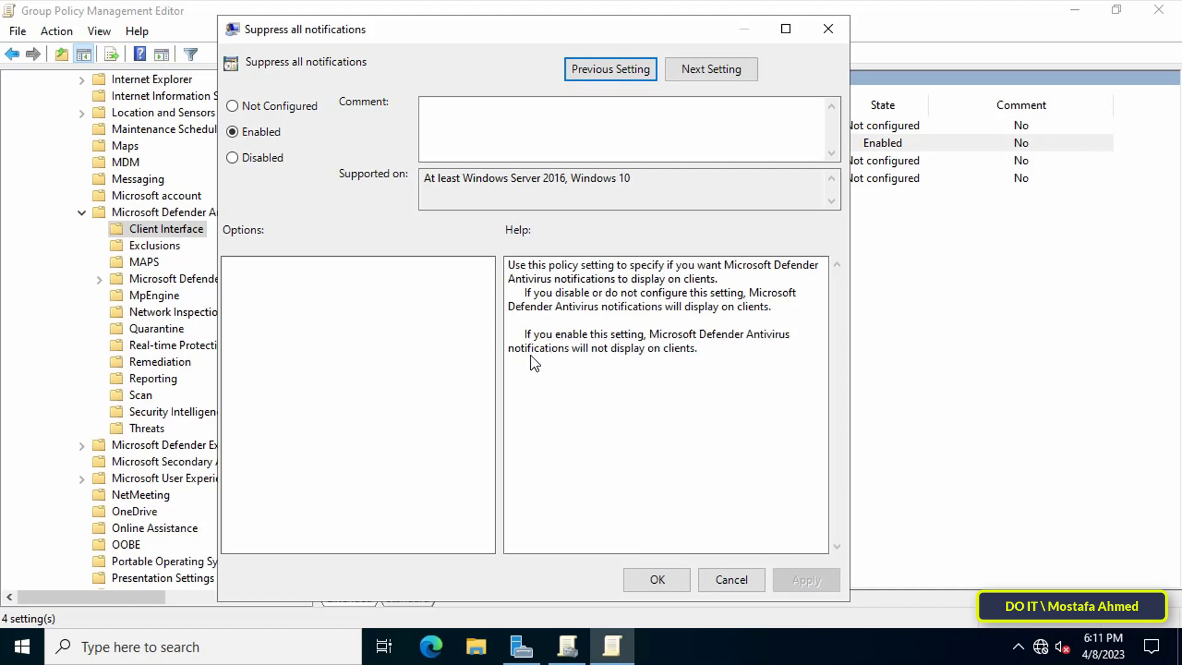
pyautogui.moveTo(693, 367)
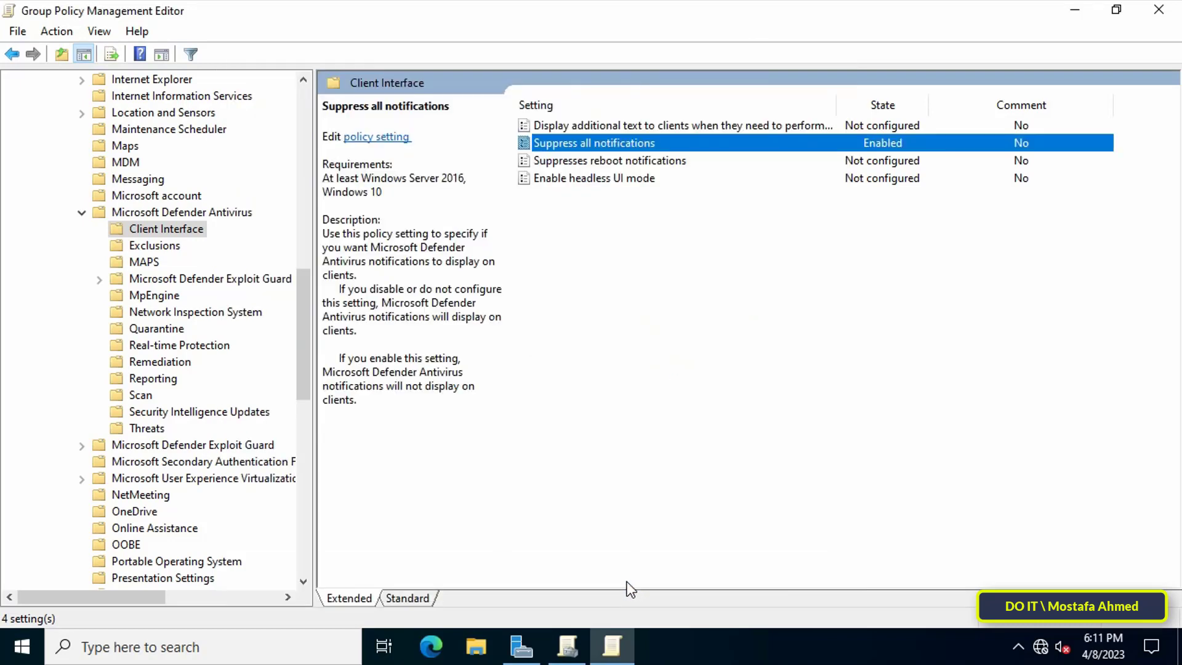
pyautogui.moveTo(636, 483)
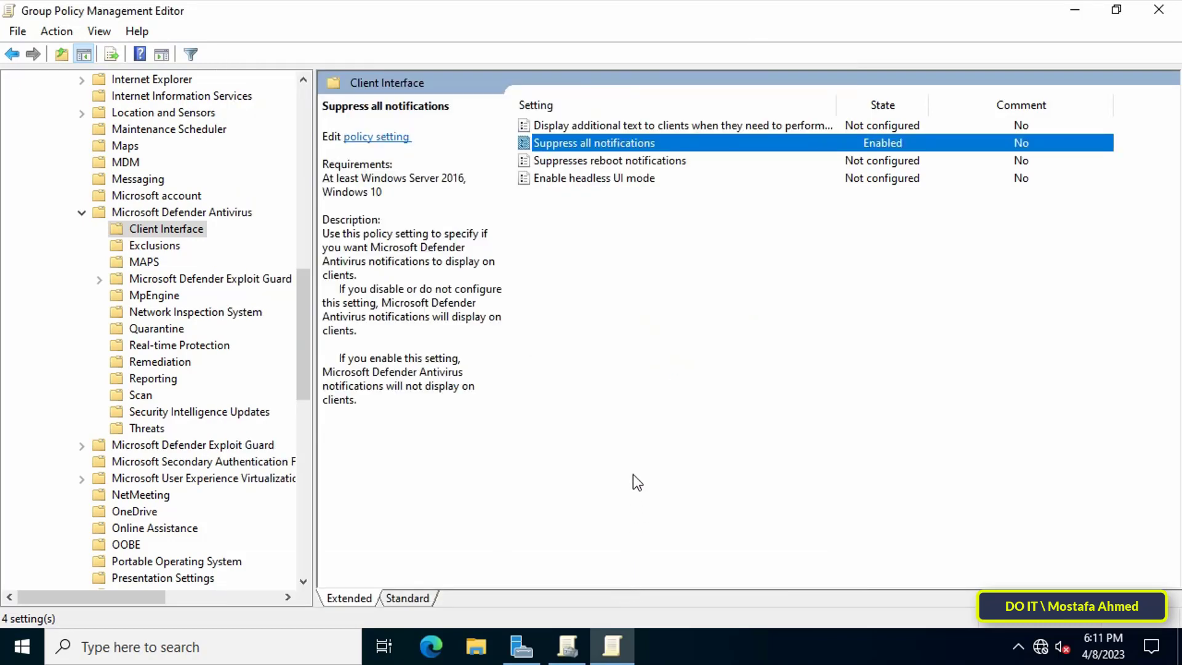
# Set the Suppresses reboot notifications policy to Enabled
pyautogui.click(609, 160)
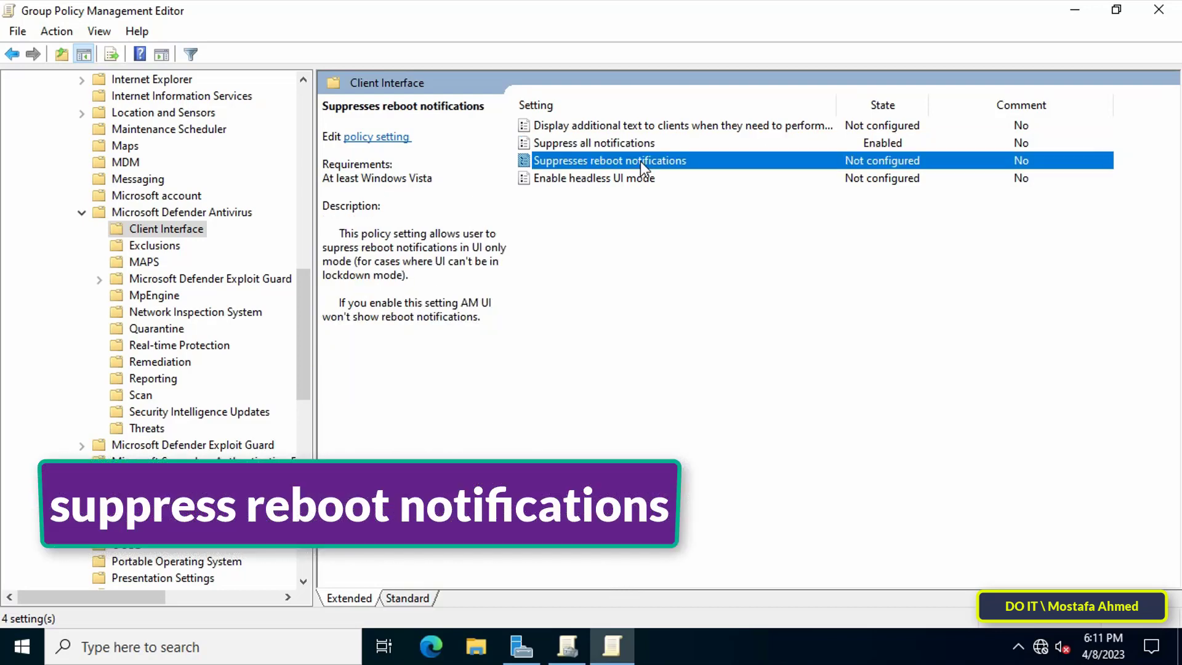
pyautogui.doubleClick(609, 160)
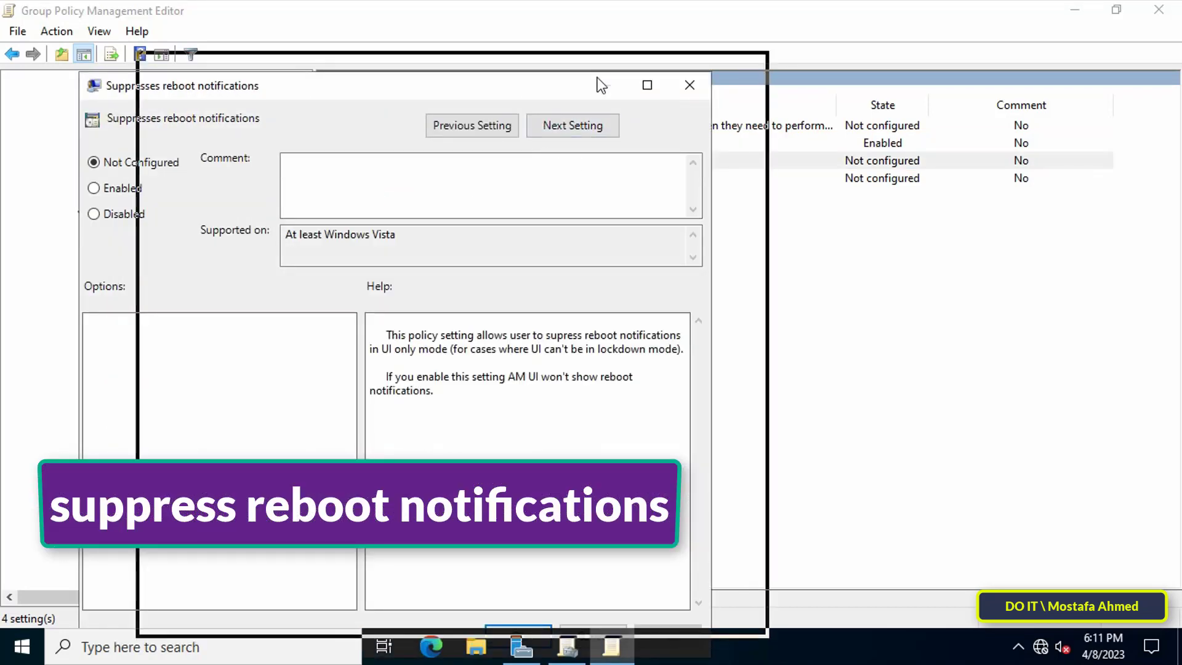
pyautogui.click(244, 142)
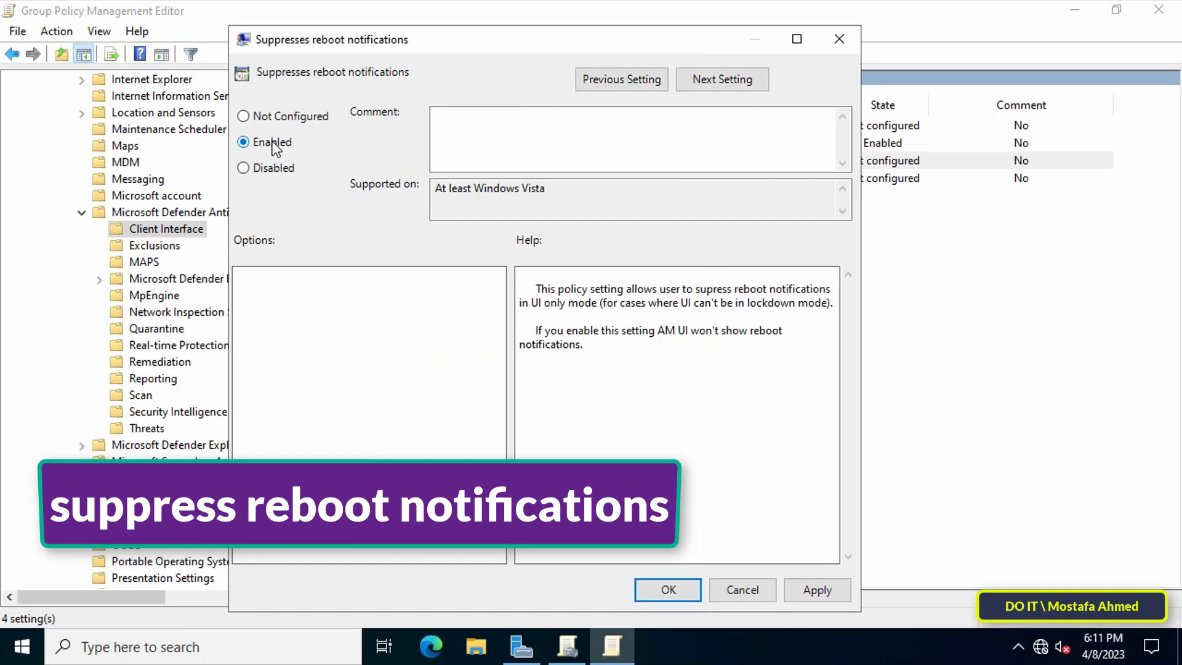
pyautogui.click(667, 590)
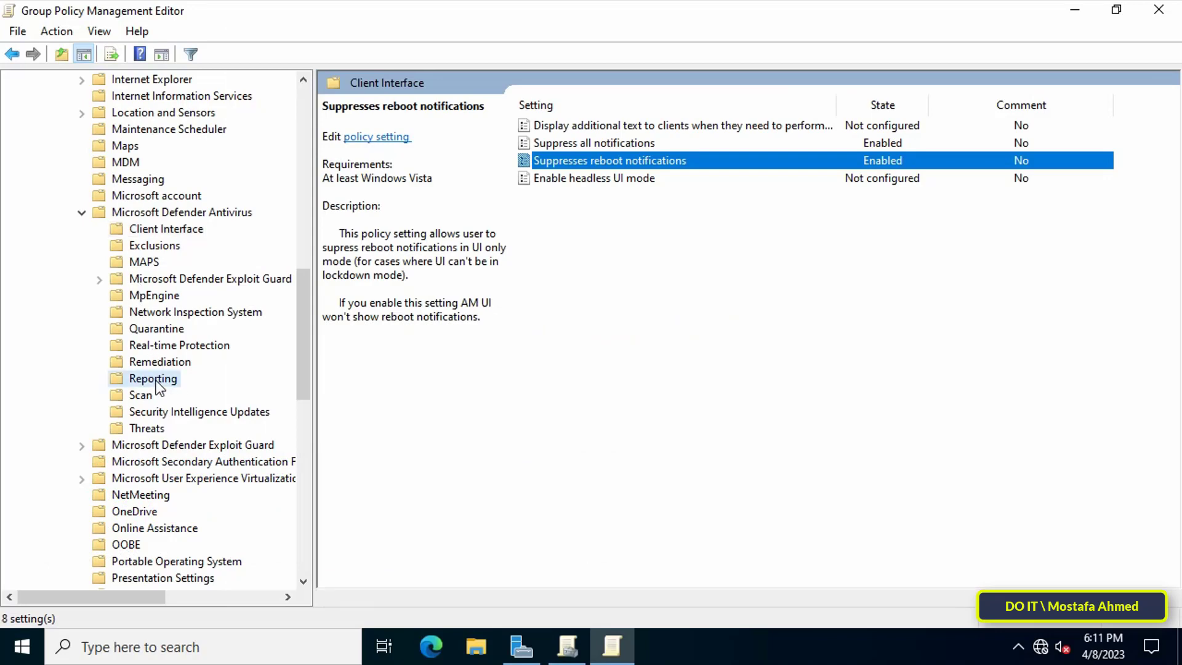
# Under Reporting, set Turn off enhanced notifications to Enabled and close the editor
pyautogui.click(153, 378)
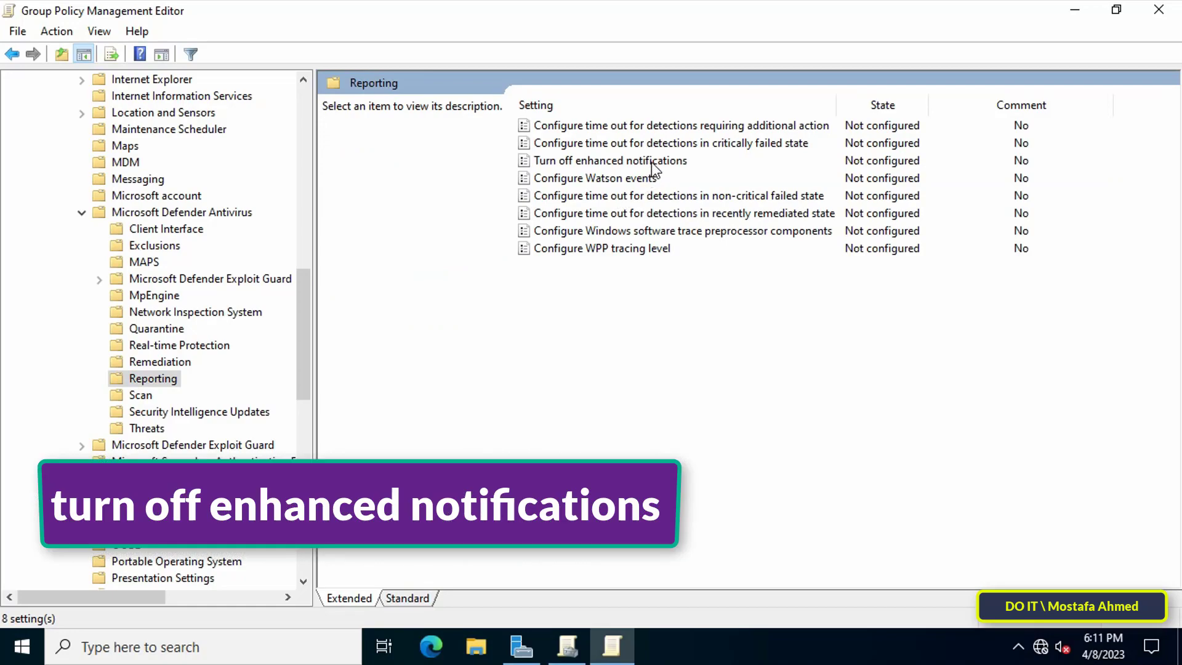
pyautogui.click(610, 161)
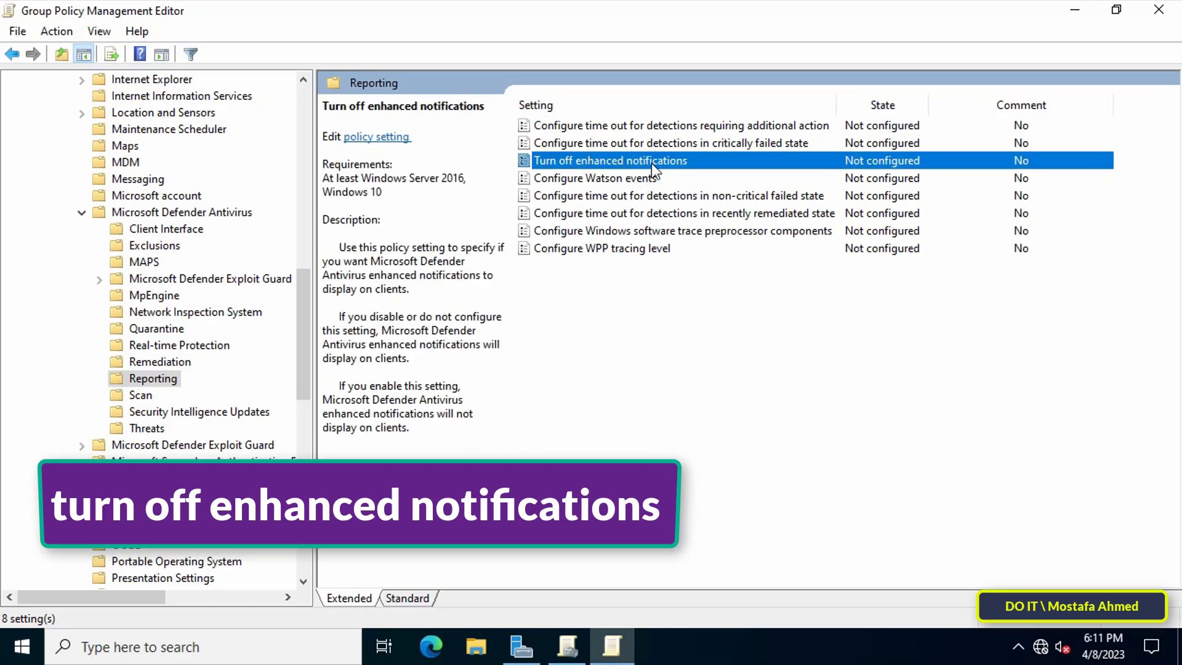
pyautogui.doubleClick(610, 160)
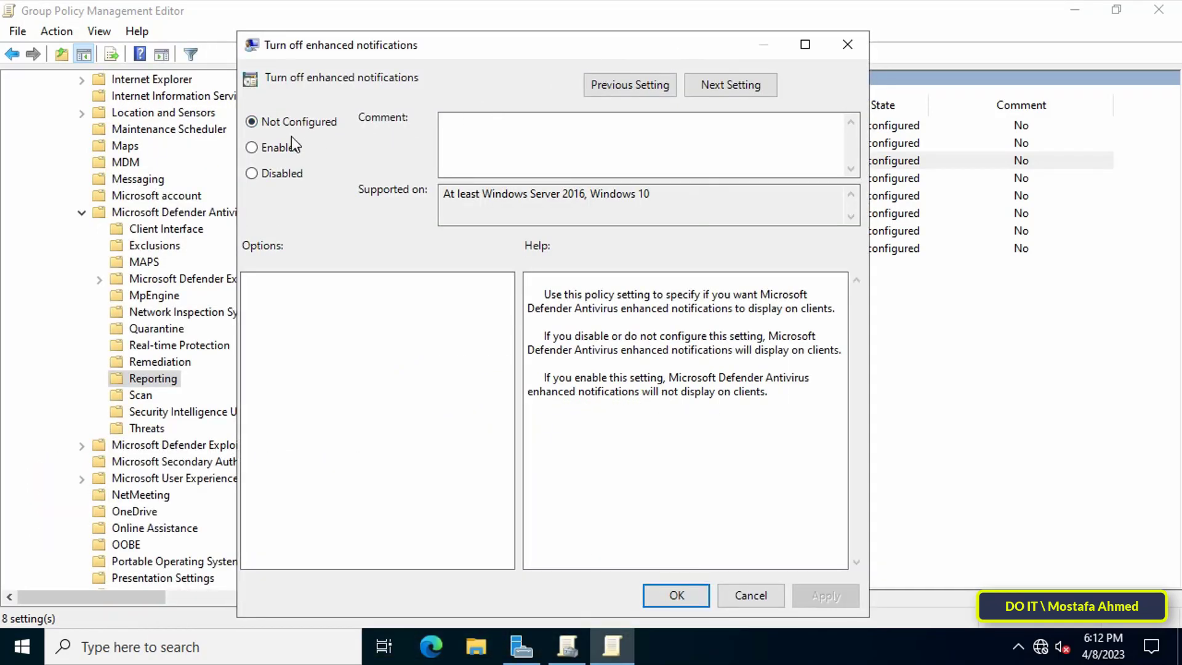
pyautogui.click(251, 147)
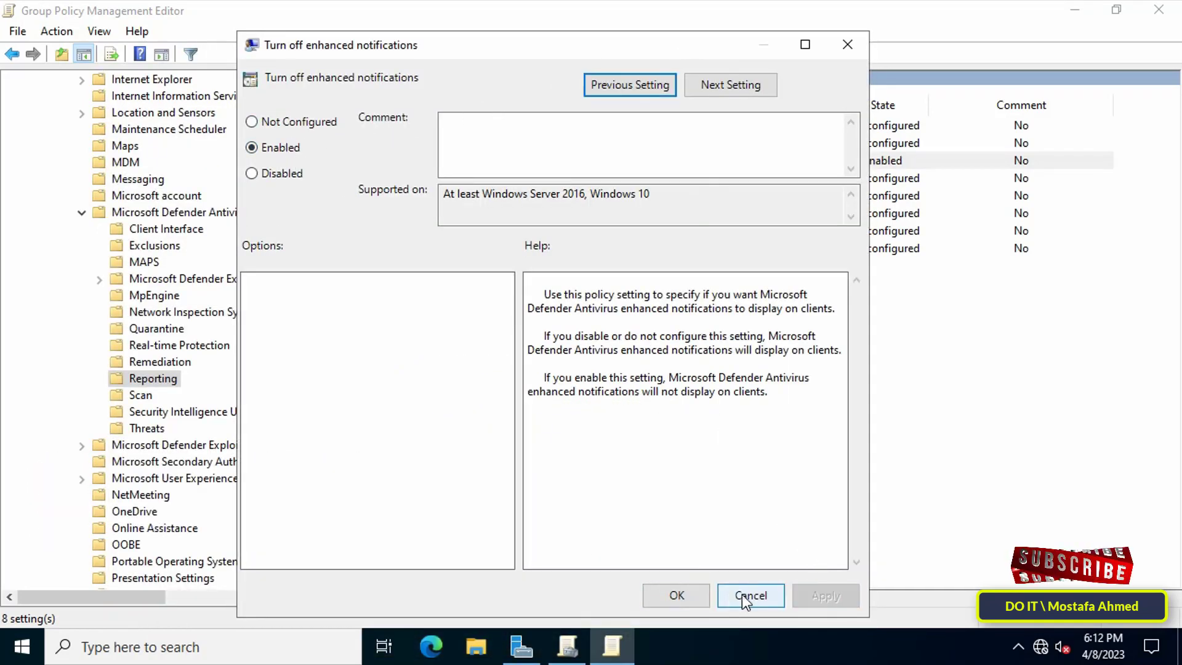
pyautogui.moveTo(676, 595)
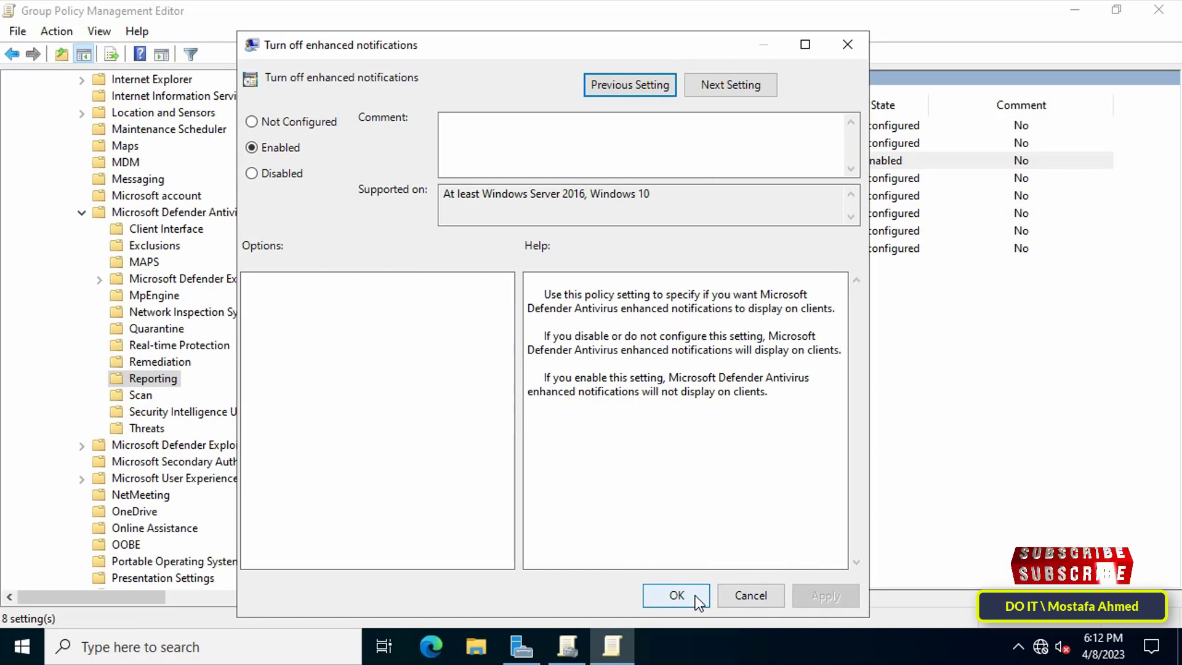
pyautogui.click(676, 596)
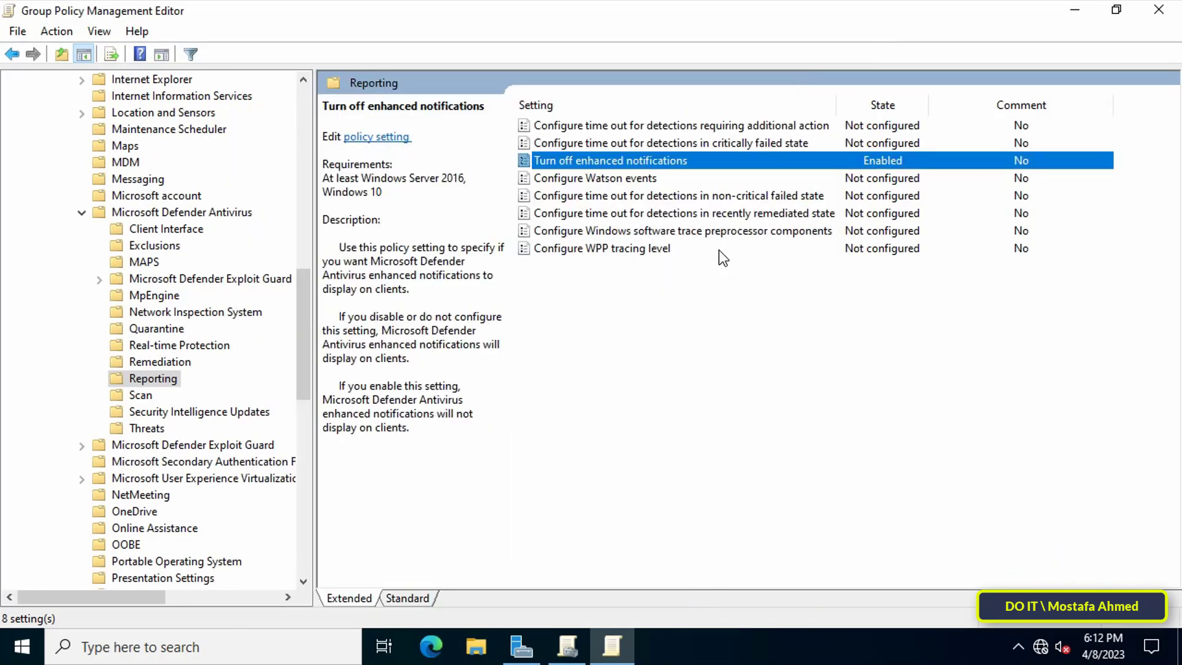
pyautogui.click(566, 646)
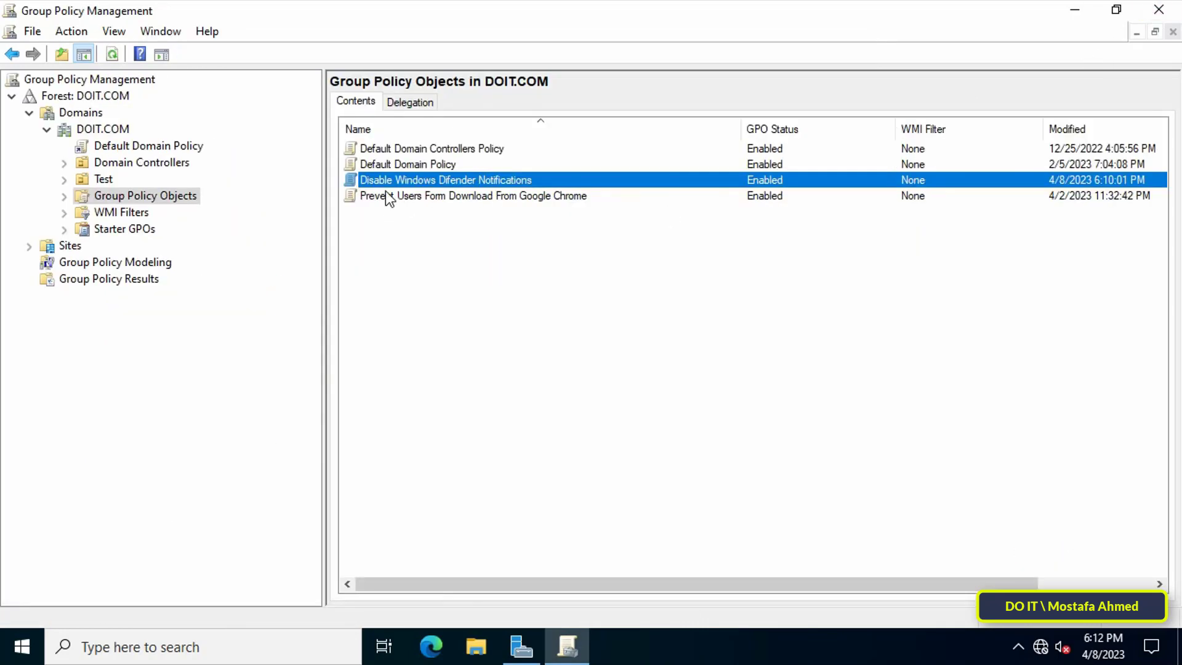
# Link the Disable Windows Difender Notifications GPO to the Test OU
pyautogui.click(103, 179)
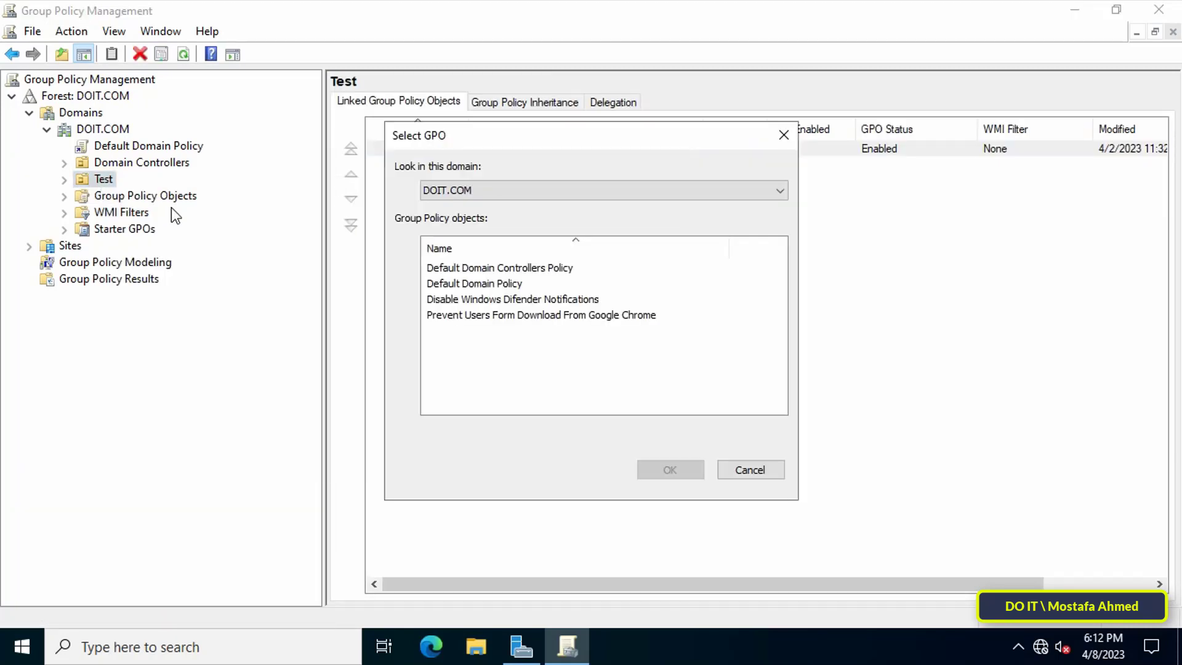
pyautogui.click(512, 298)
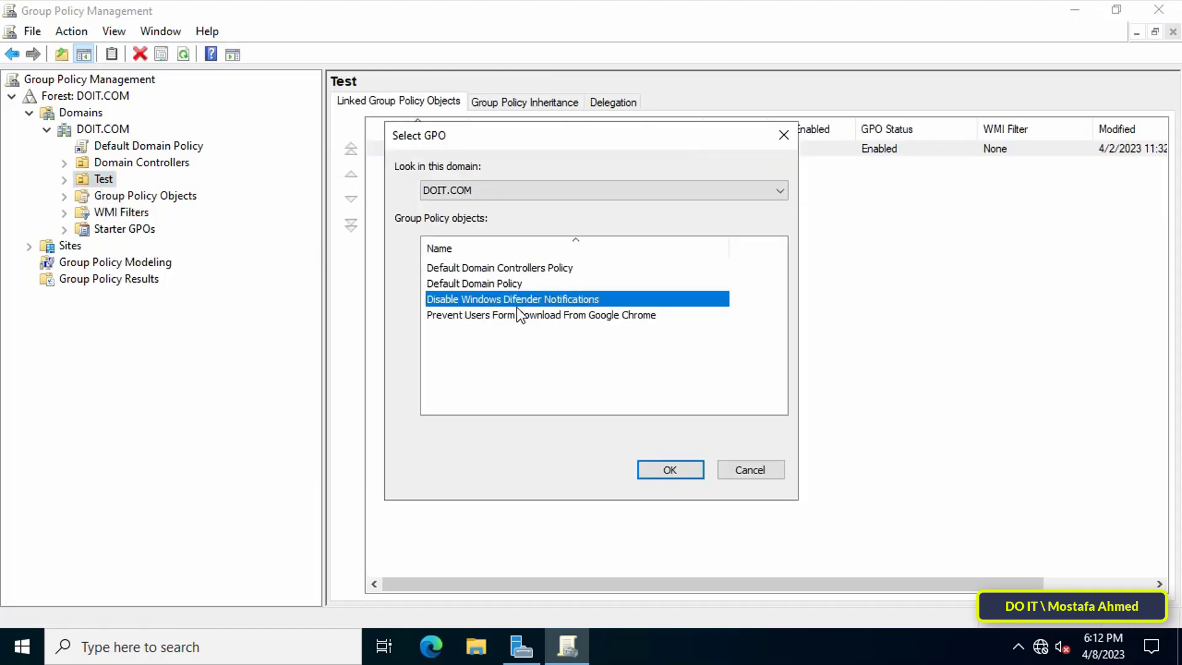
pyautogui.click(667, 469)
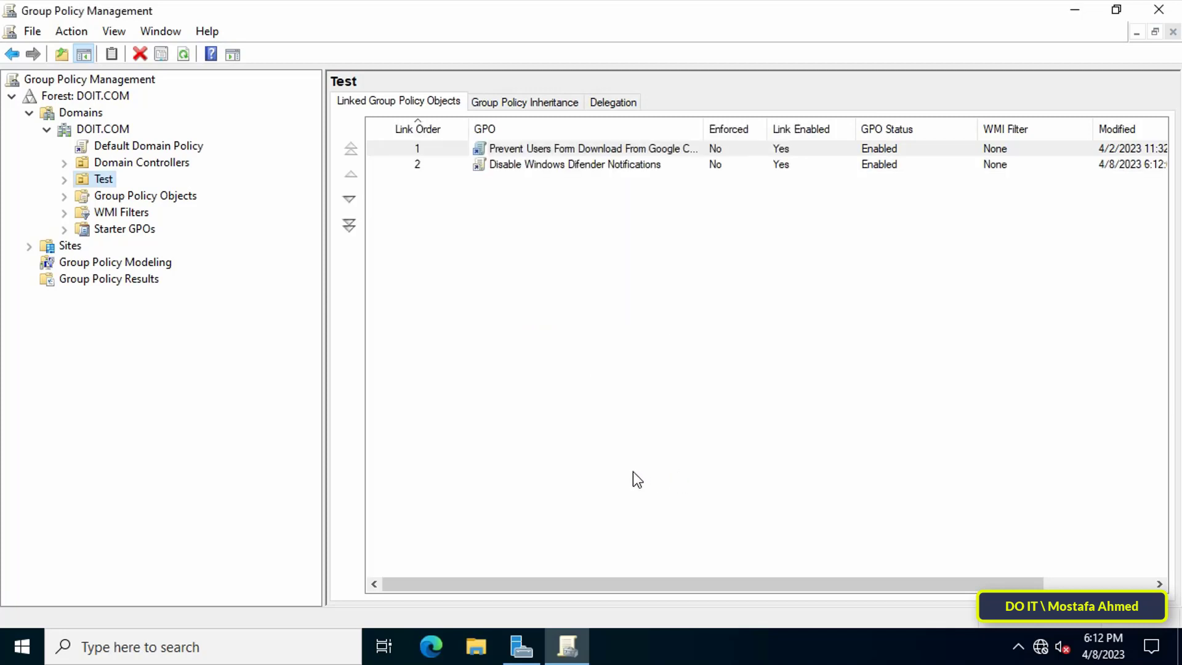